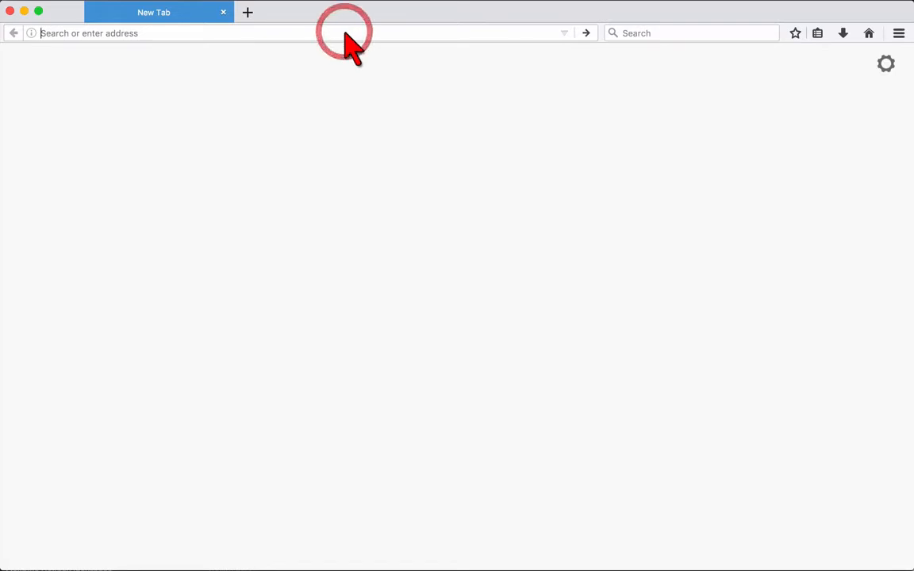
- Load openfoodnetwork.org.uk in the blank Firefox tab
{"action": "type", "text": "openfoodnetwork.org.uk"}
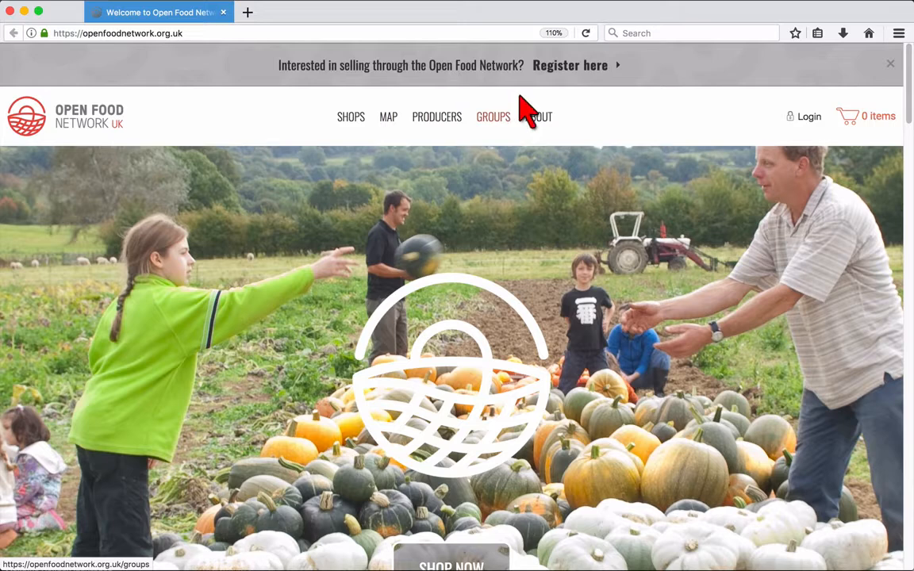
{"action": "mouse_move", "coordinate": [575, 111]}
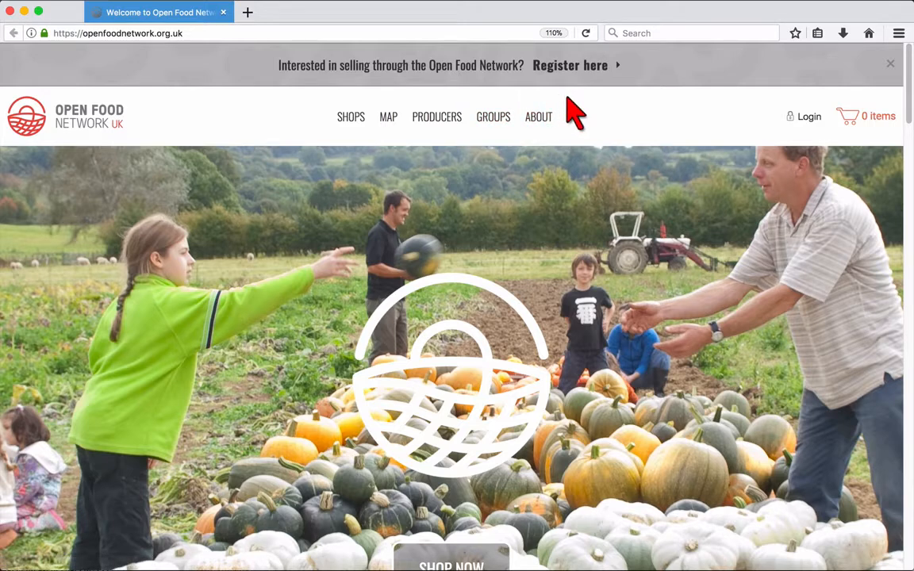
{"action": "mouse_move", "coordinate": [570, 75]}
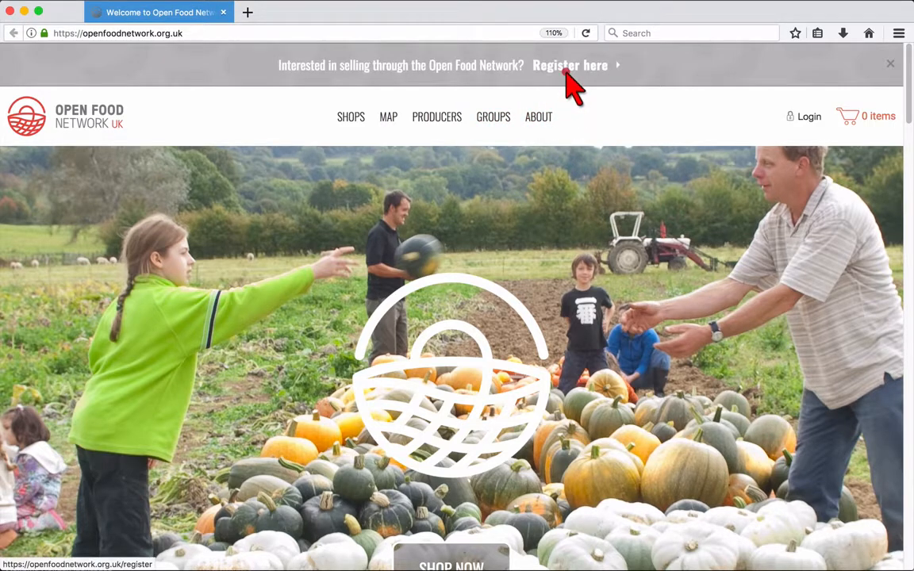
{"action": "left_click", "coordinate": [569, 65]}
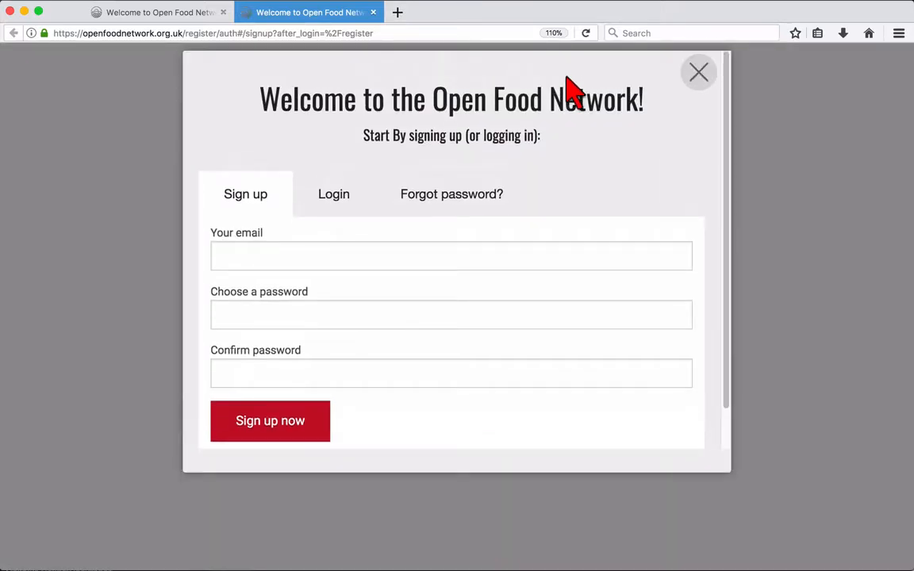
{"action": "left_click", "coordinate": [451, 256]}
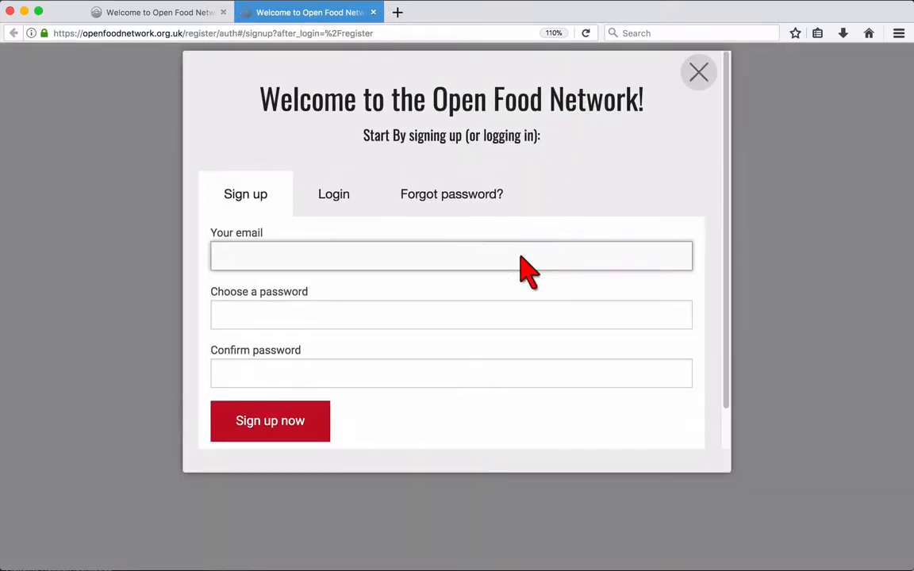
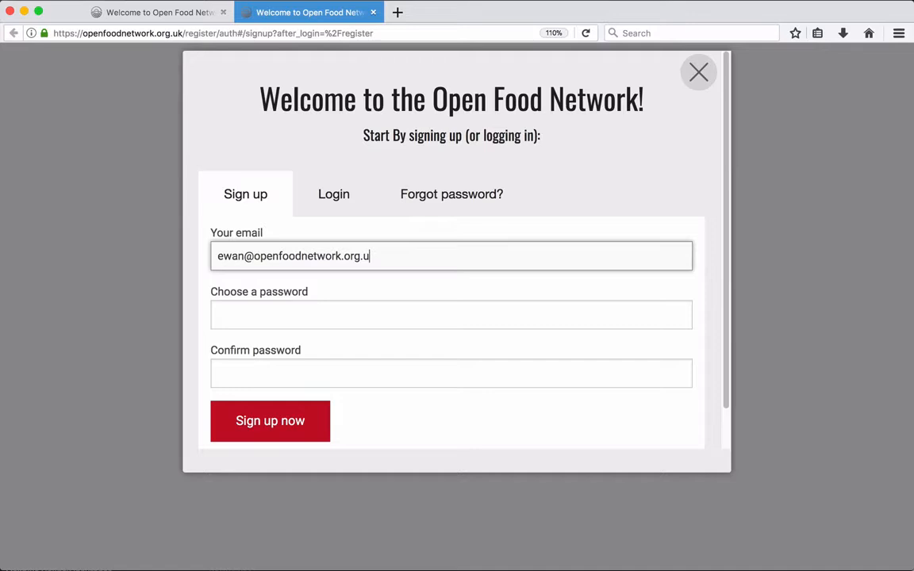
{"action": "left_click", "coordinate": [450, 315]}
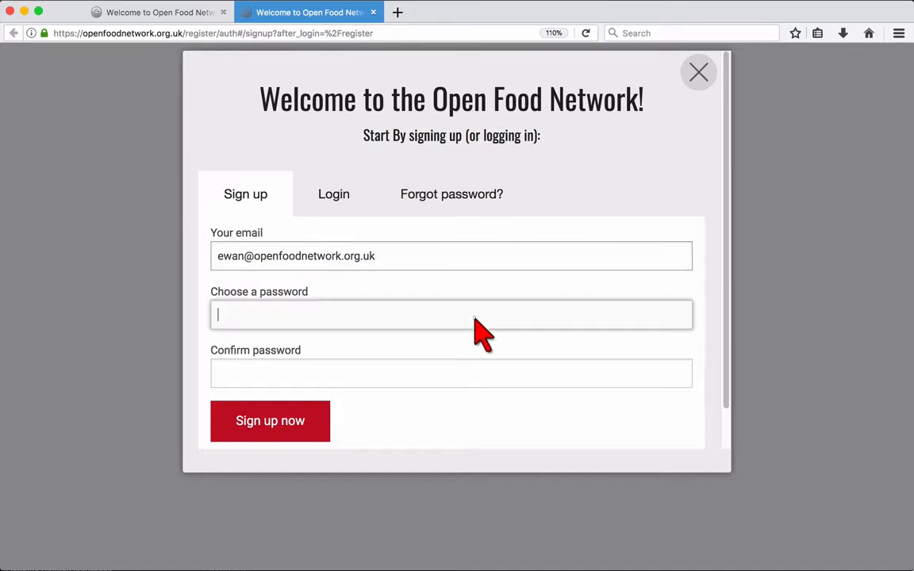
{"action": "type", "text": "password"}
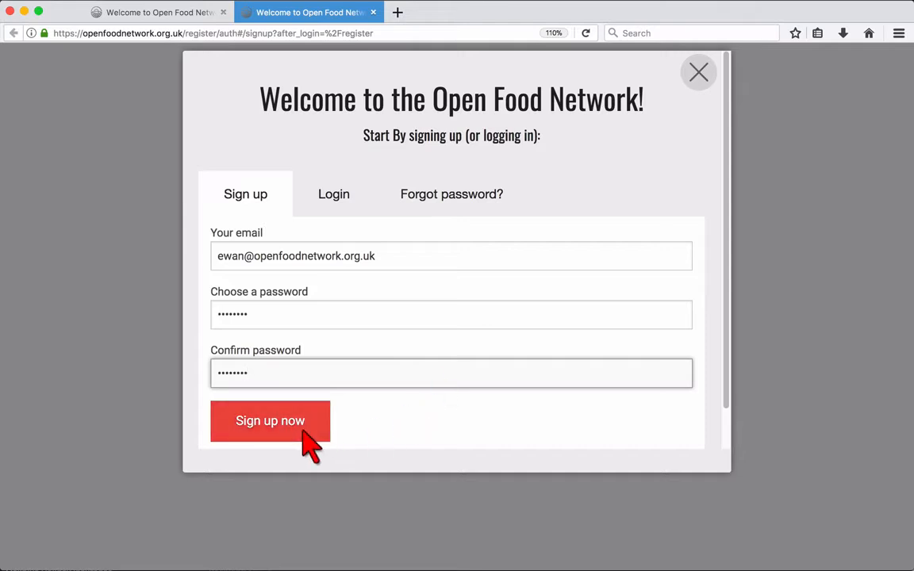
- Submit 'Sign up now' and tick 'I agree to the above Terms of Service'
{"action": "left_click", "coordinate": [270, 421]}
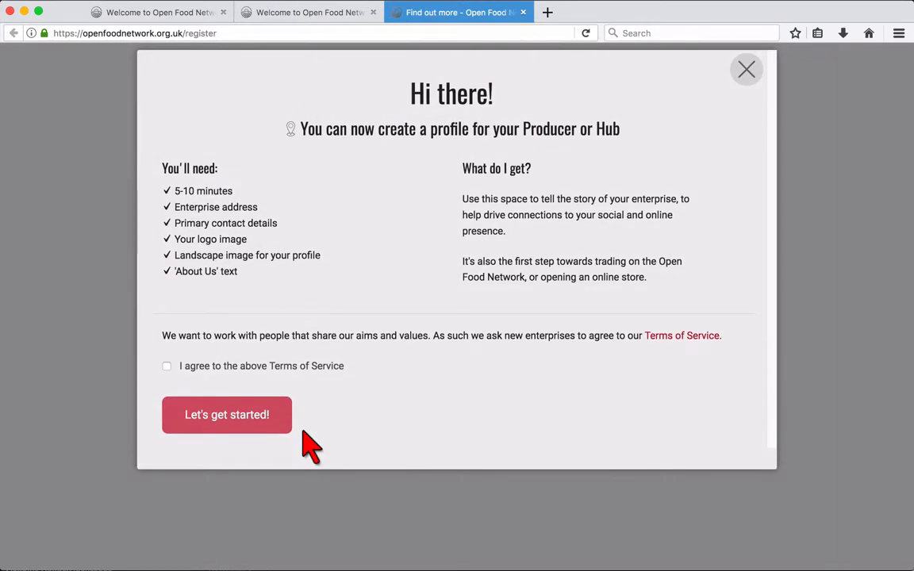
{"action": "mouse_move", "coordinate": [303, 433]}
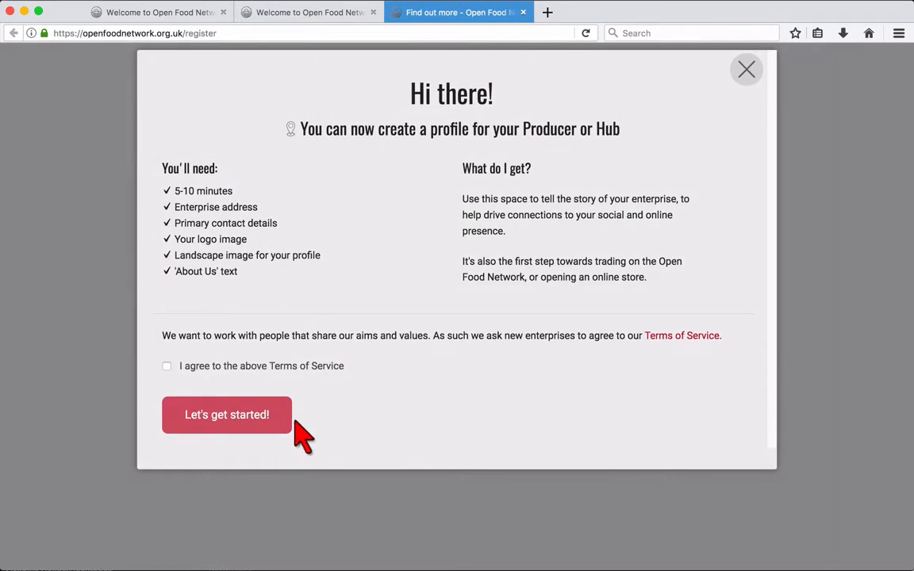
{"action": "mouse_move", "coordinate": [262, 384]}
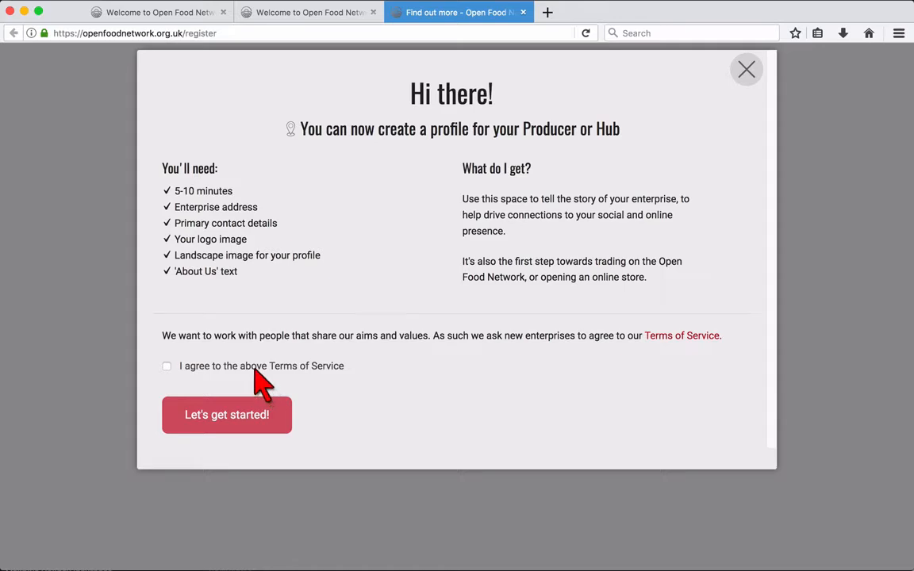
{"action": "left_click", "coordinate": [166, 366]}
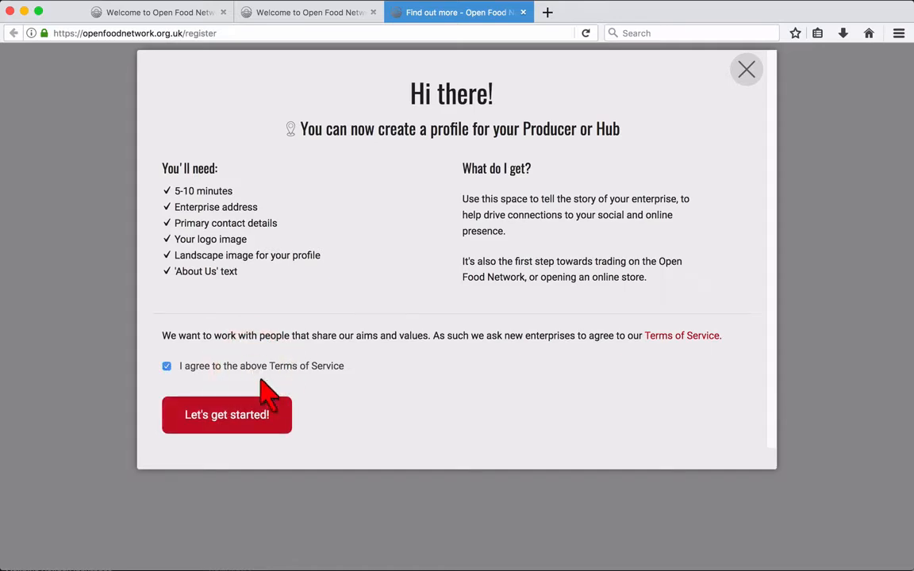
{"action": "mouse_move", "coordinate": [282, 428]}
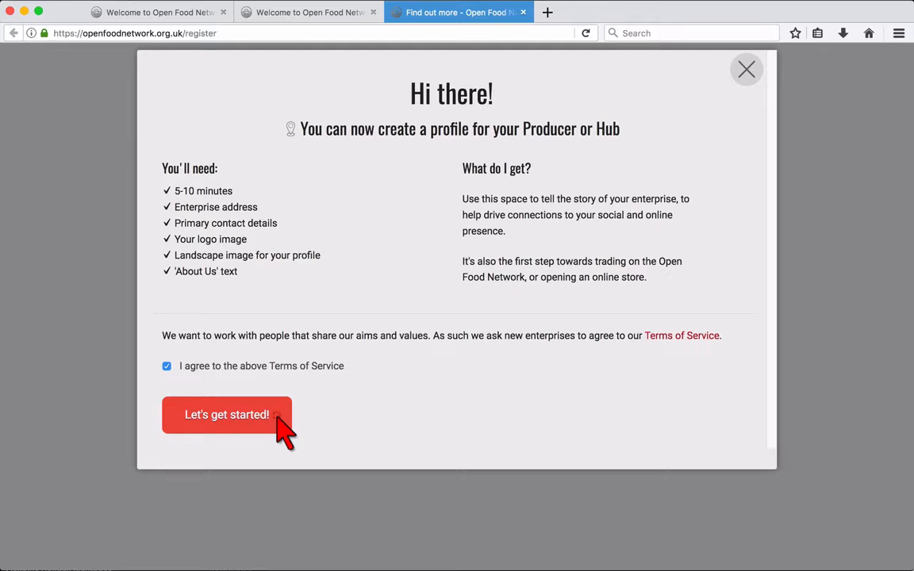
- Start the enterprise profile and enter the name Example Enterprise
{"action": "left_click", "coordinate": [226, 414]}
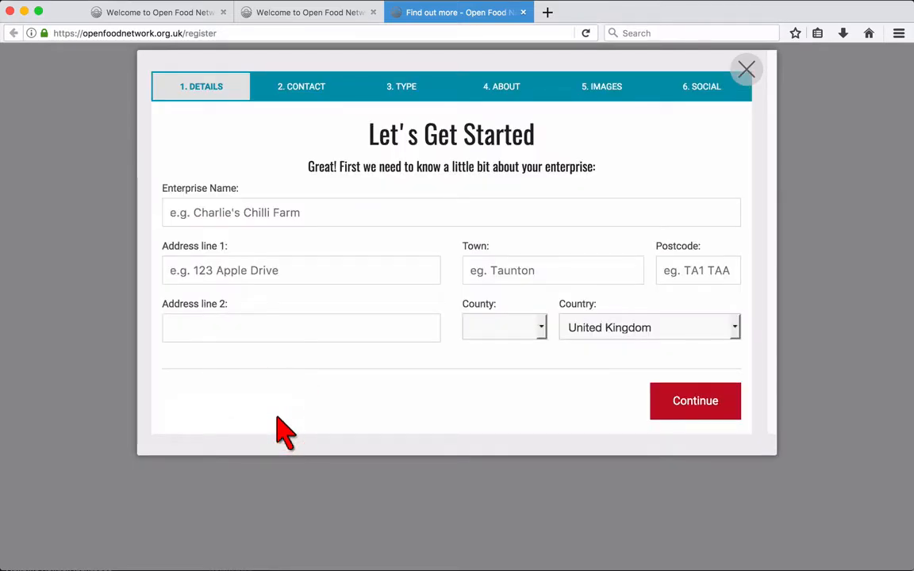
{"action": "left_click", "coordinate": [451, 212]}
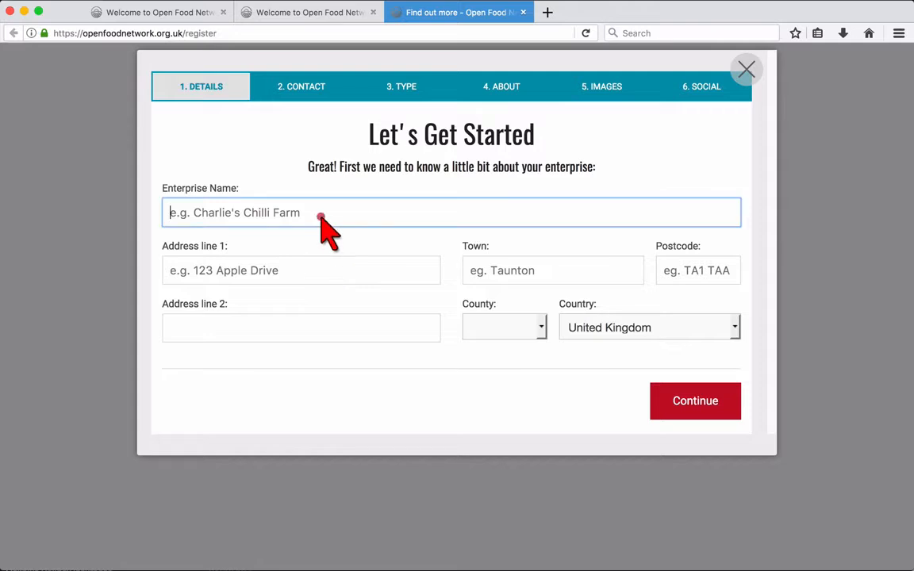
{"action": "type", "text": "Example Enterprise"}
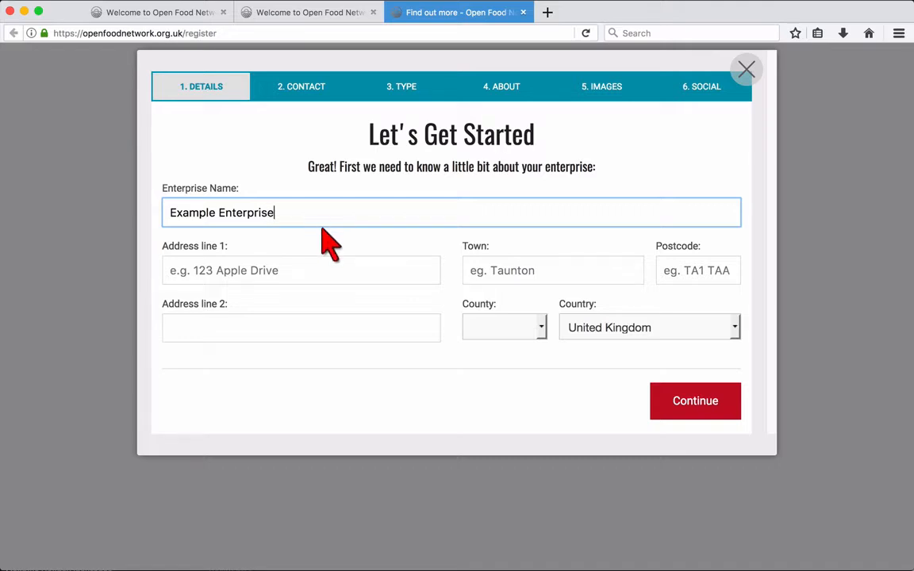
{"action": "left_click", "coordinate": [300, 269]}
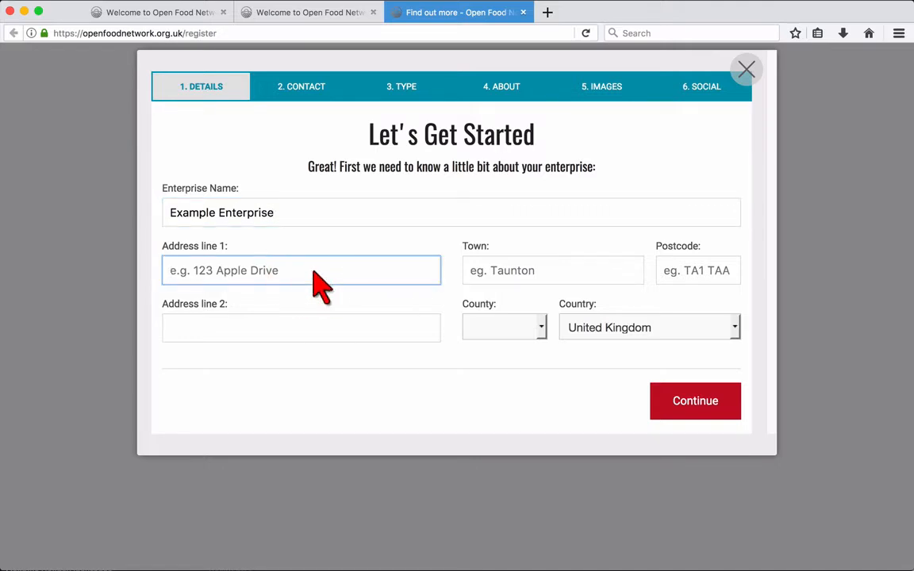
{"action": "type", "text": "Burton"}
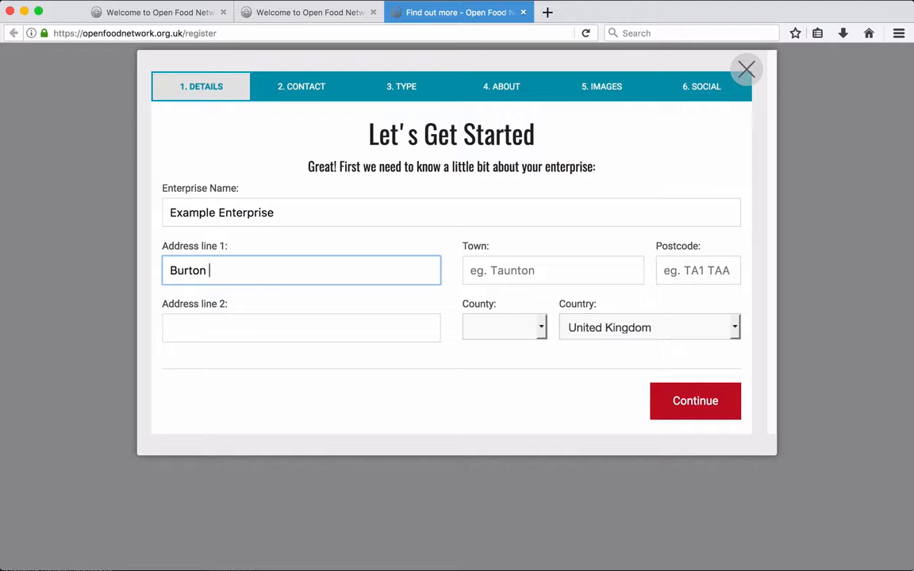
{"action": "type", "text": "Manchester"}
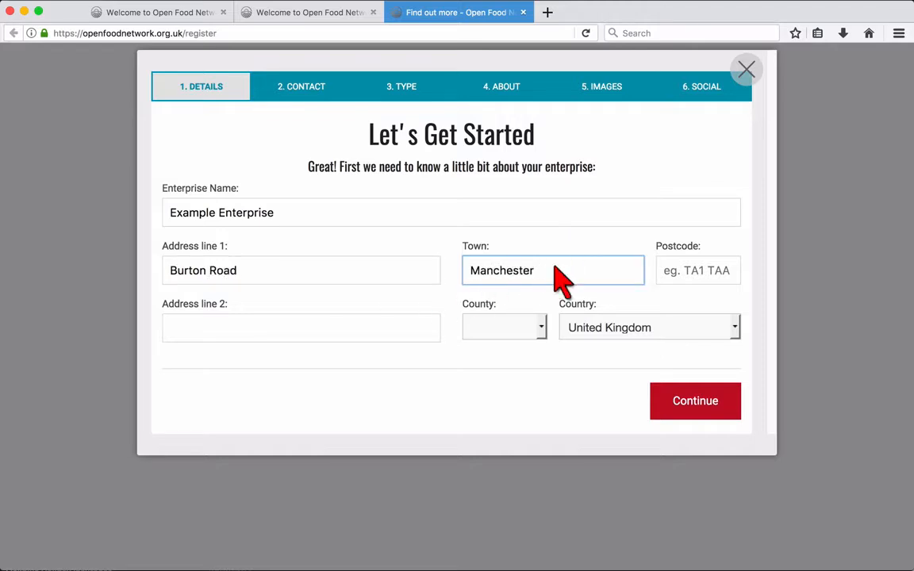
{"action": "type", "text": "M202LW"}
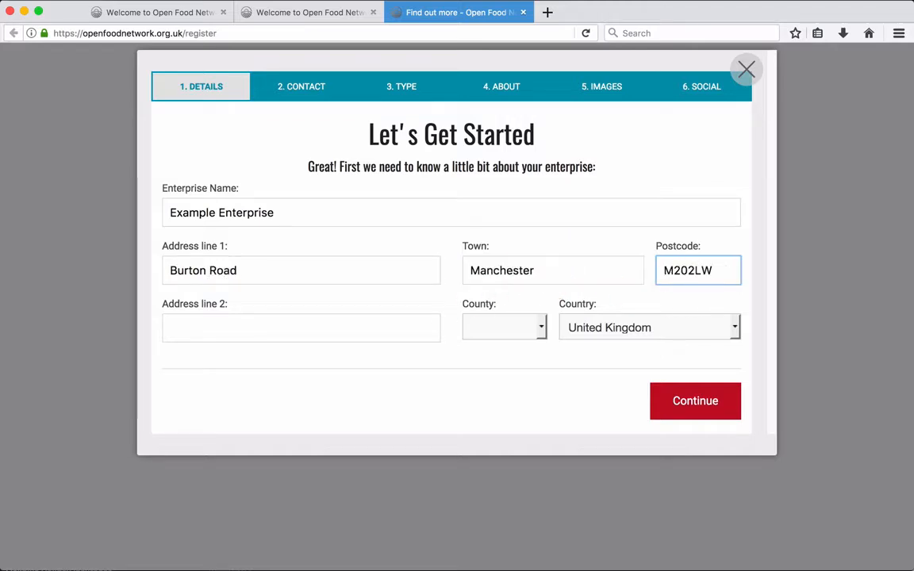
{"action": "left_click", "coordinate": [504, 327]}
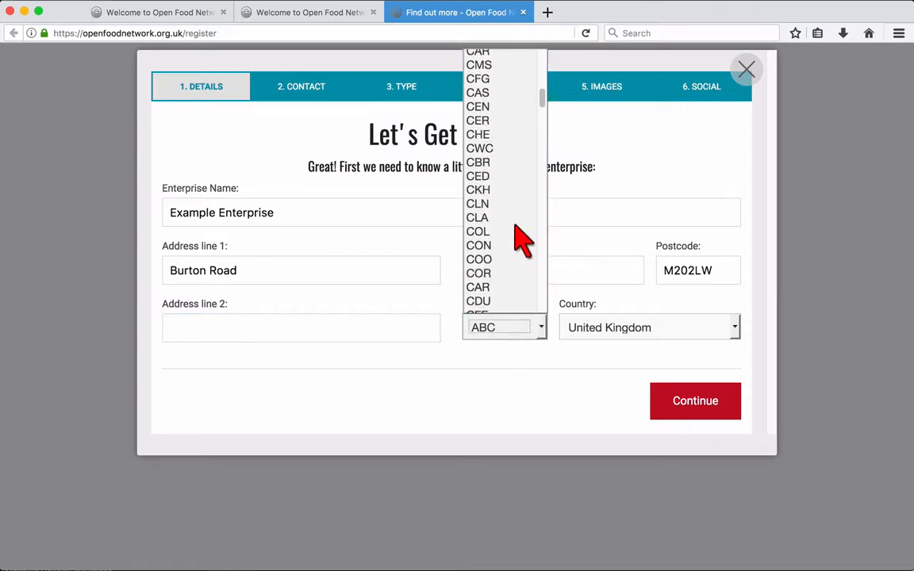
{"action": "scroll", "scroll_direction": "down", "scroll_amount": 3}
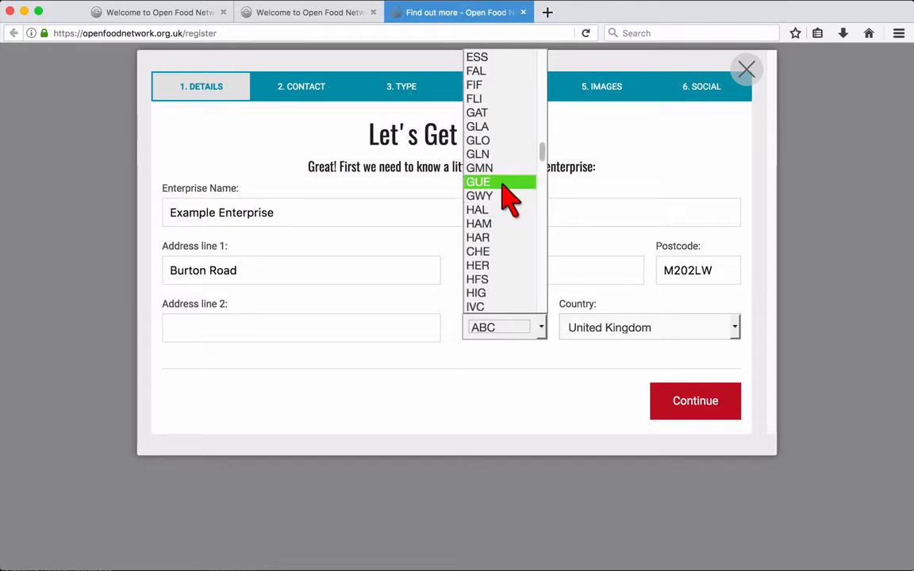
{"action": "left_click", "coordinate": [485, 167]}
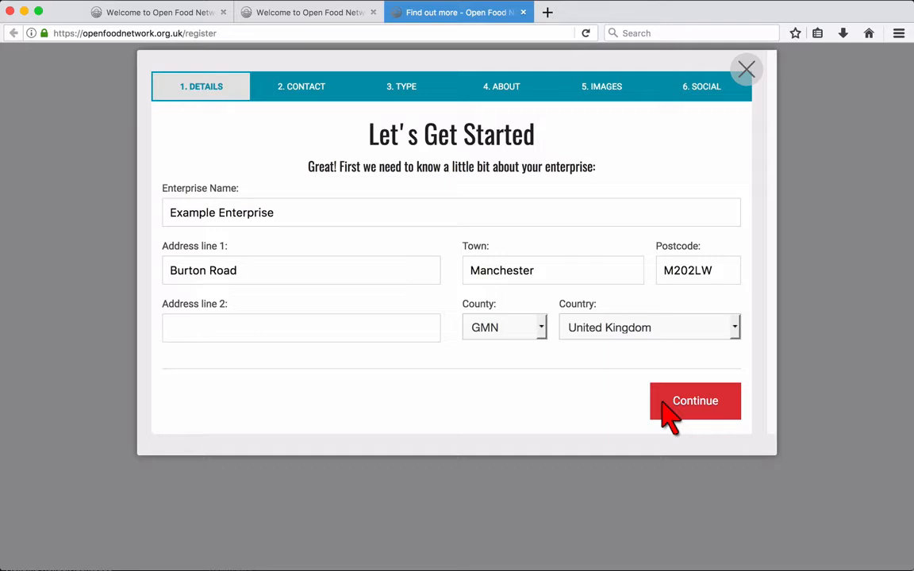
{"action": "left_click", "coordinate": [695, 401]}
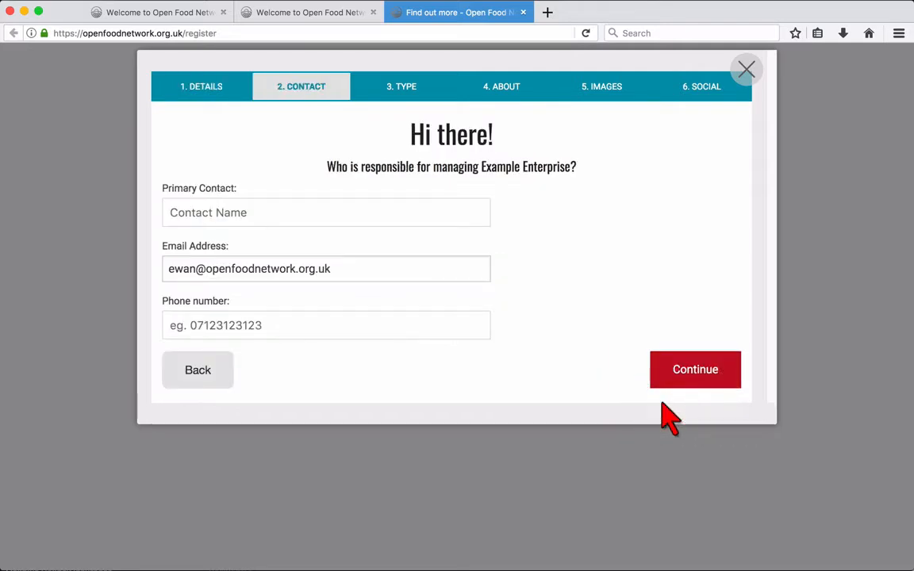
{"action": "mouse_move", "coordinate": [480, 238]}
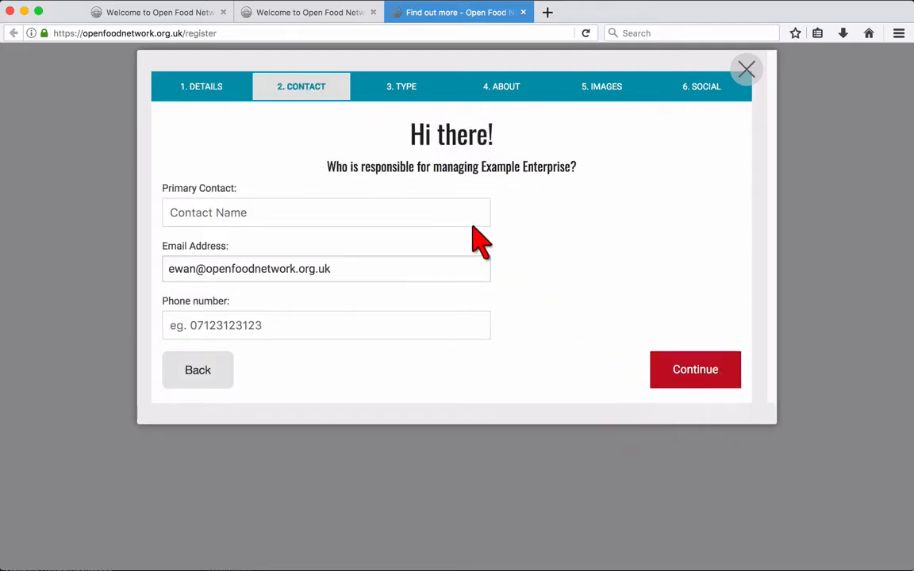
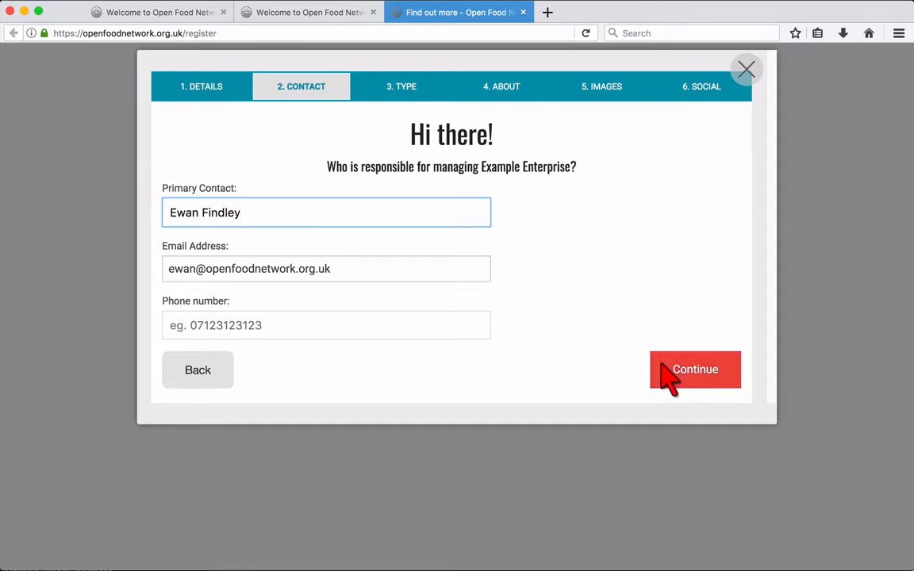
- On the Type step choose 'Yes, I'm a producer' and create the profile
{"action": "left_click", "coordinate": [695, 370]}
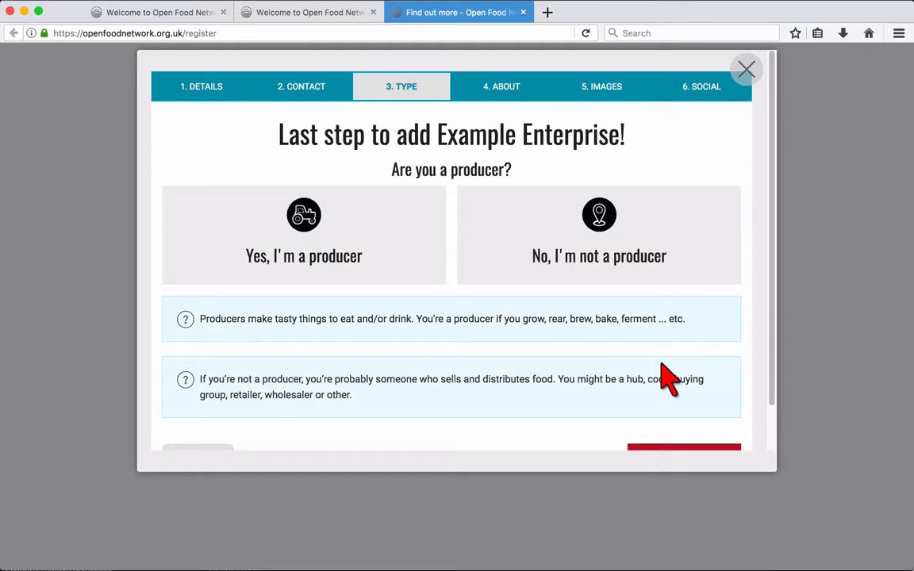
{"action": "left_click", "coordinate": [599, 234]}
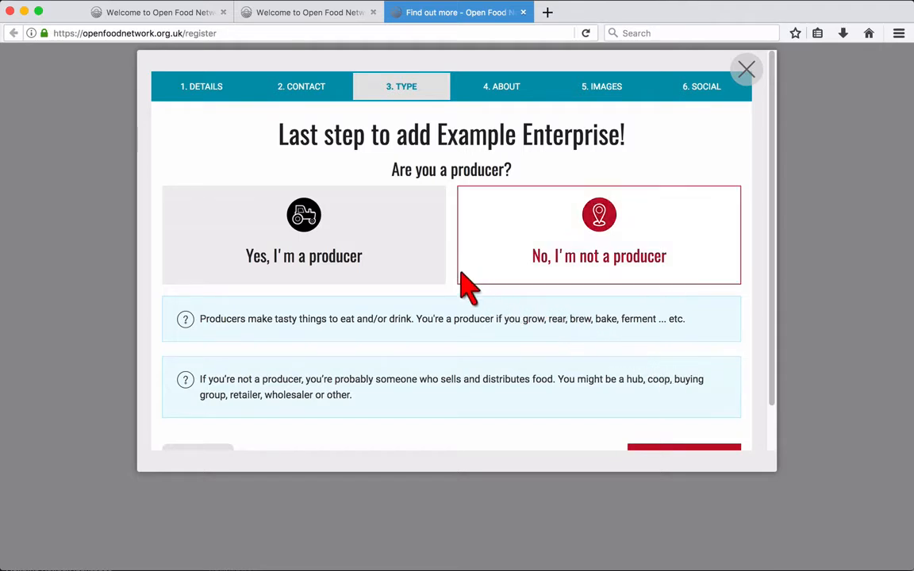
{"action": "left_click", "coordinate": [303, 234]}
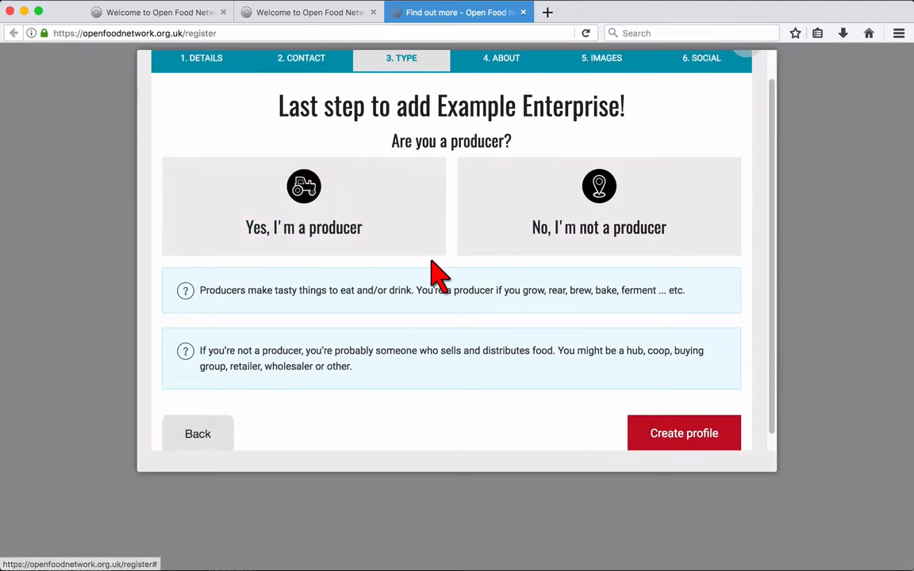
{"action": "left_click", "coordinate": [304, 204]}
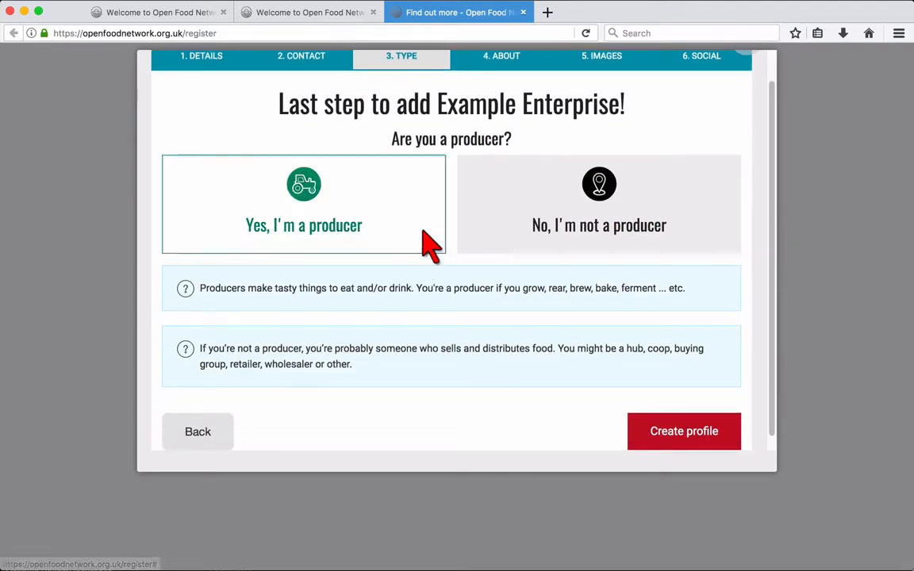
{"action": "left_click", "coordinate": [304, 204]}
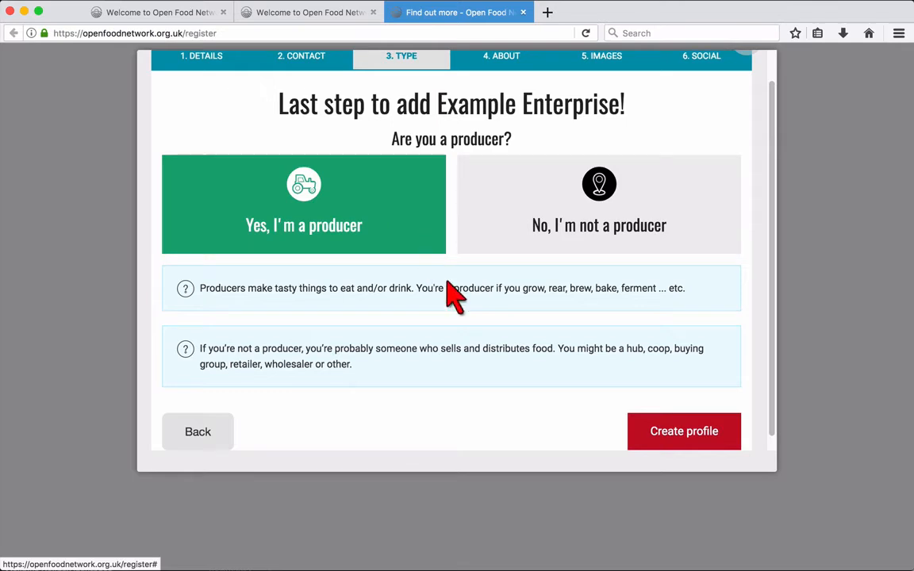
{"action": "mouse_move", "coordinate": [587, 435]}
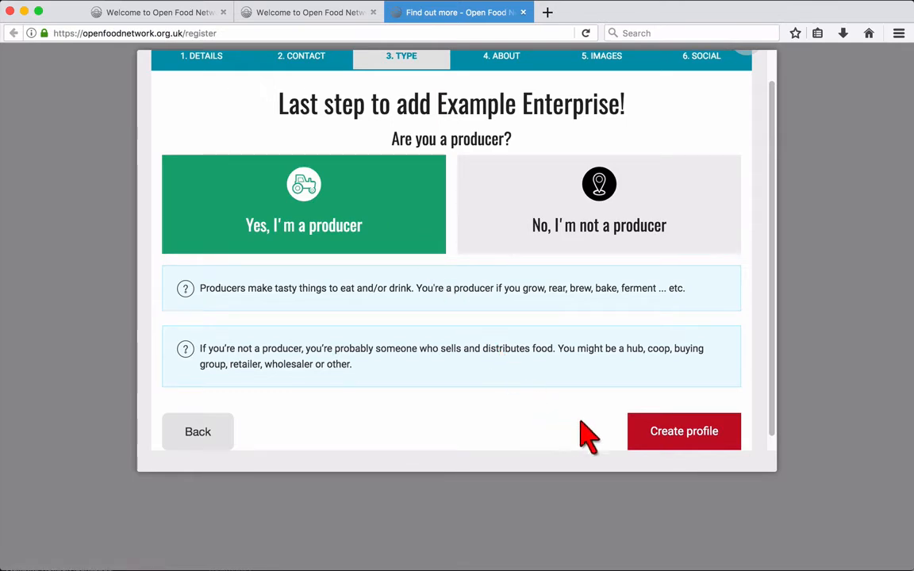
{"action": "left_click", "coordinate": [684, 431]}
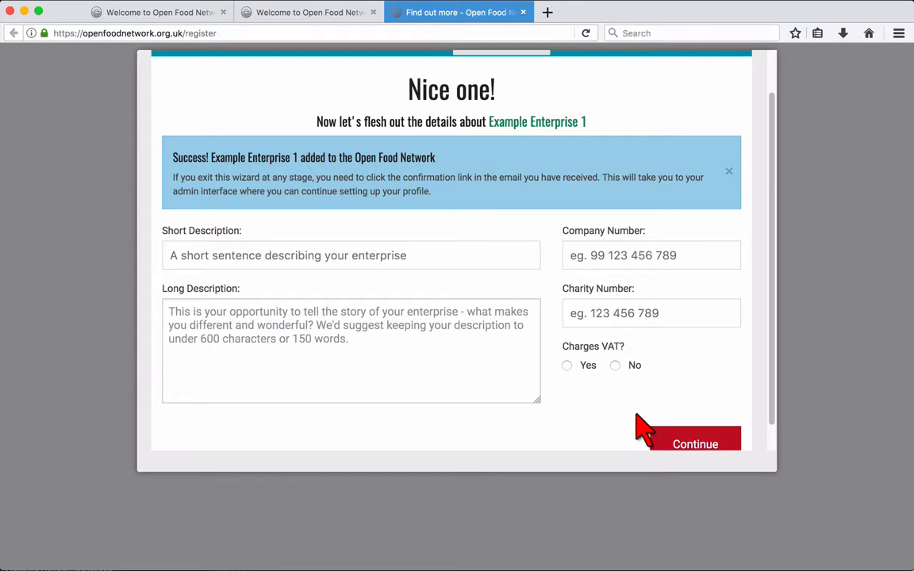
{"action": "mouse_move", "coordinate": [480, 278]}
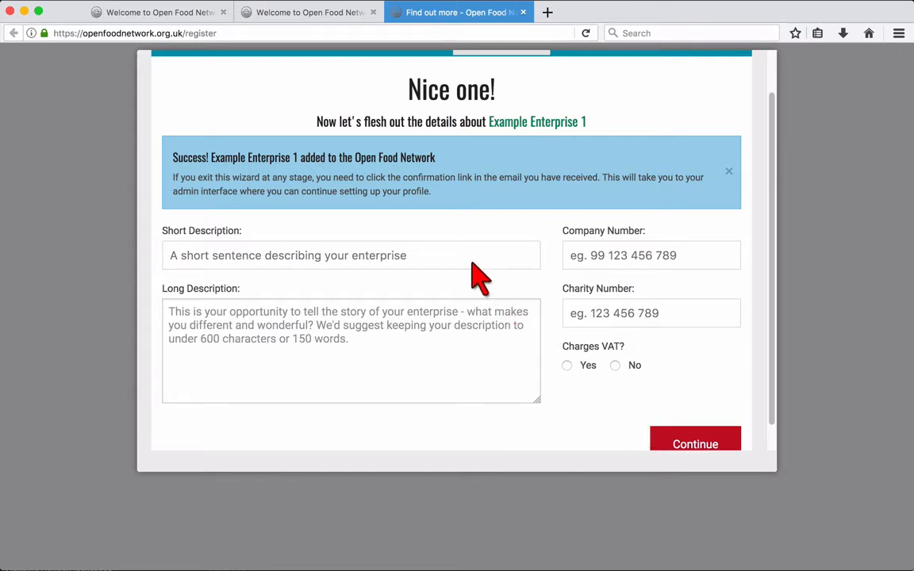
- Enter the OFN how-to guide short and long descriptions and set Charges VAT to Yes
{"action": "left_click", "coordinate": [351, 255]}
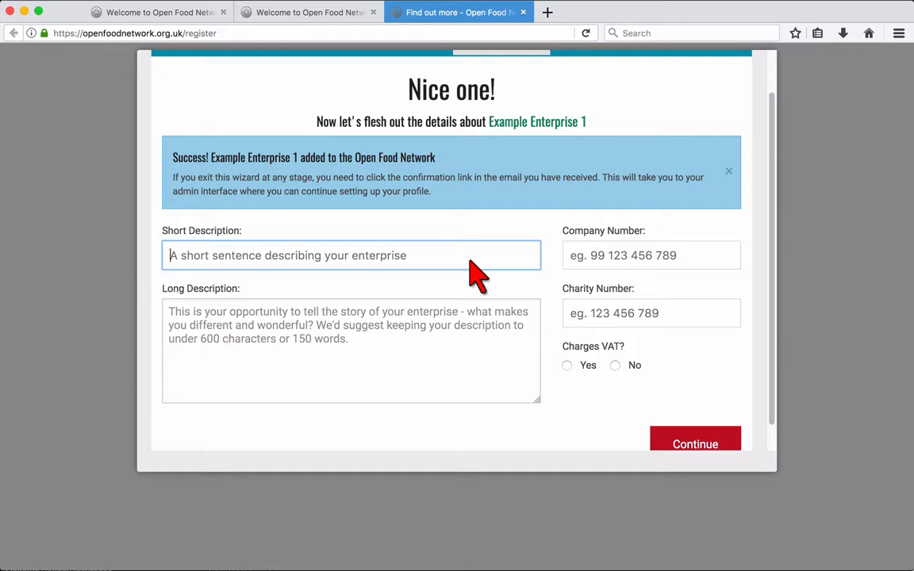
{"action": "type", "text": "An example enterprise for"}
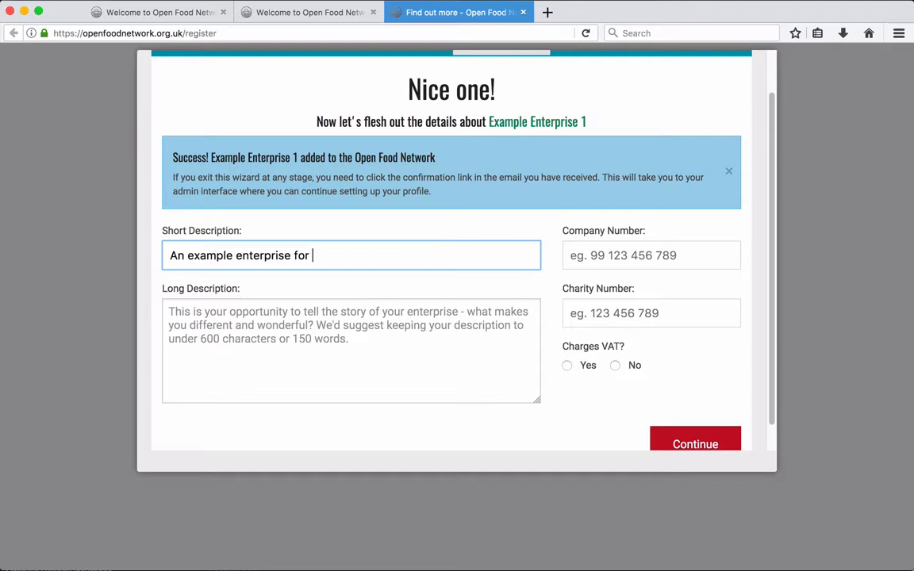
{"action": "type", "text": "the OFN h"}
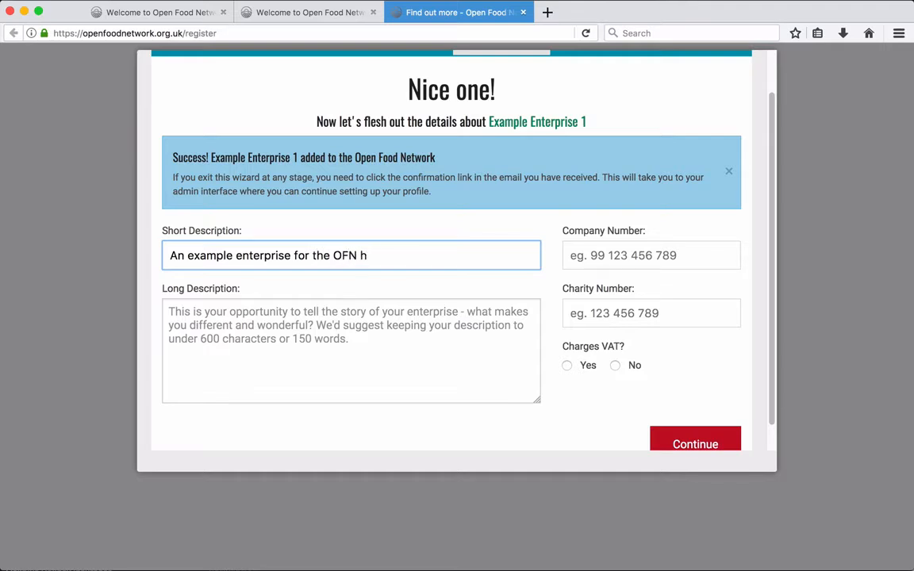
{"action": "type", "text": "ow-to gu"}
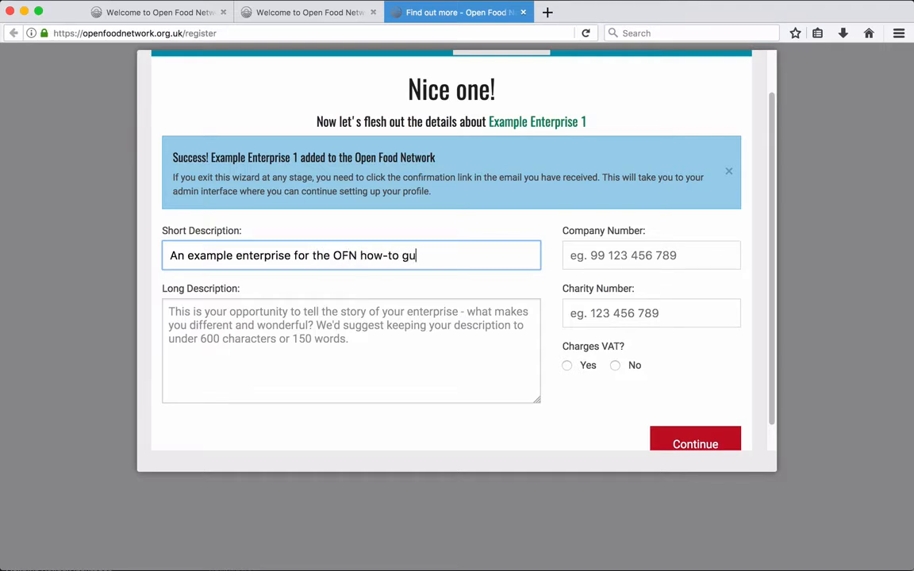
{"action": "type", "text": "ide!"}
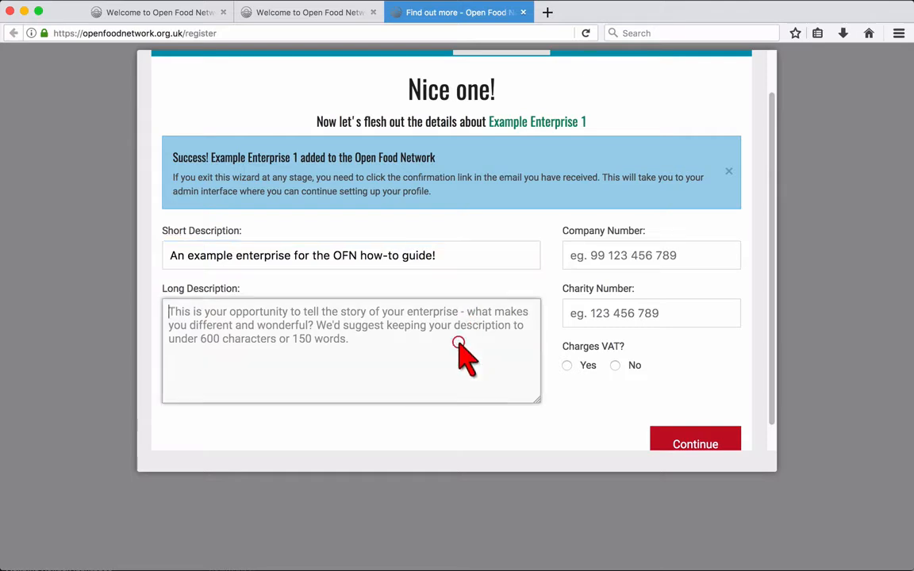
{"action": "type", "text": "This is where we'll wri"}
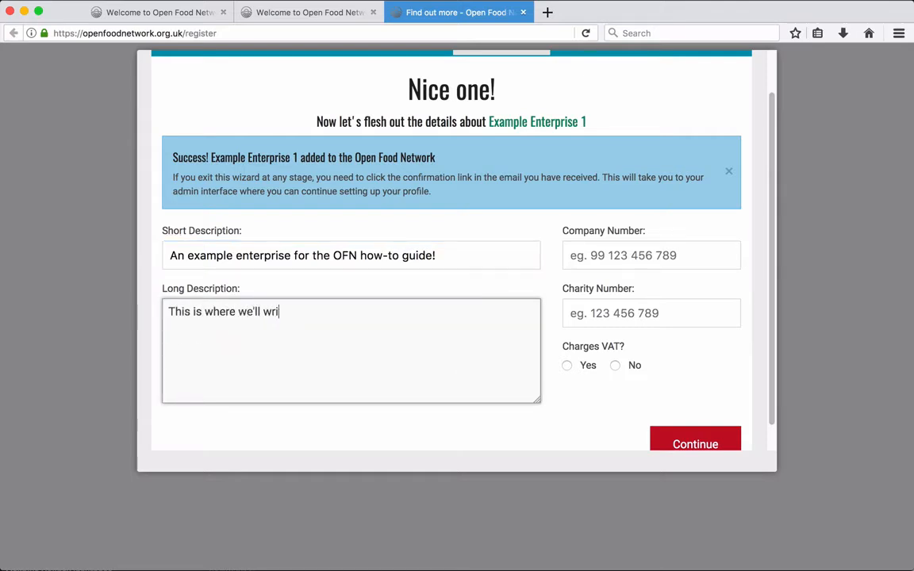
{"action": "type", "text": "te a bit more"}
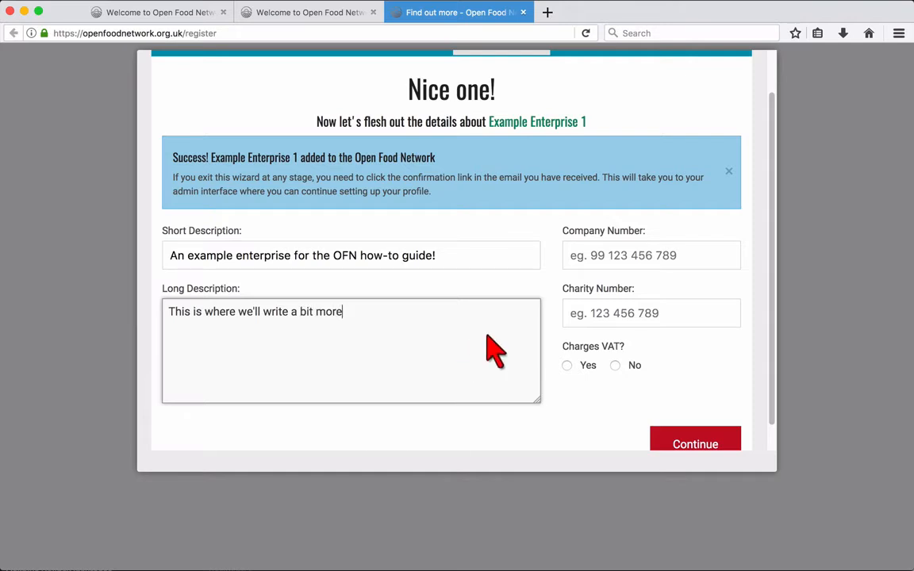
{"action": "left_click", "coordinate": [650, 312]}
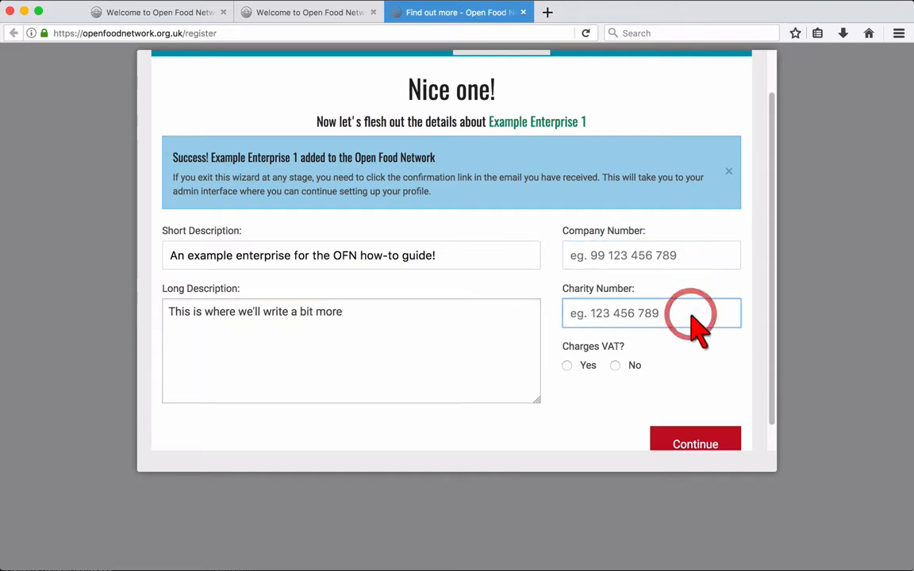
{"action": "left_click", "coordinate": [566, 365]}
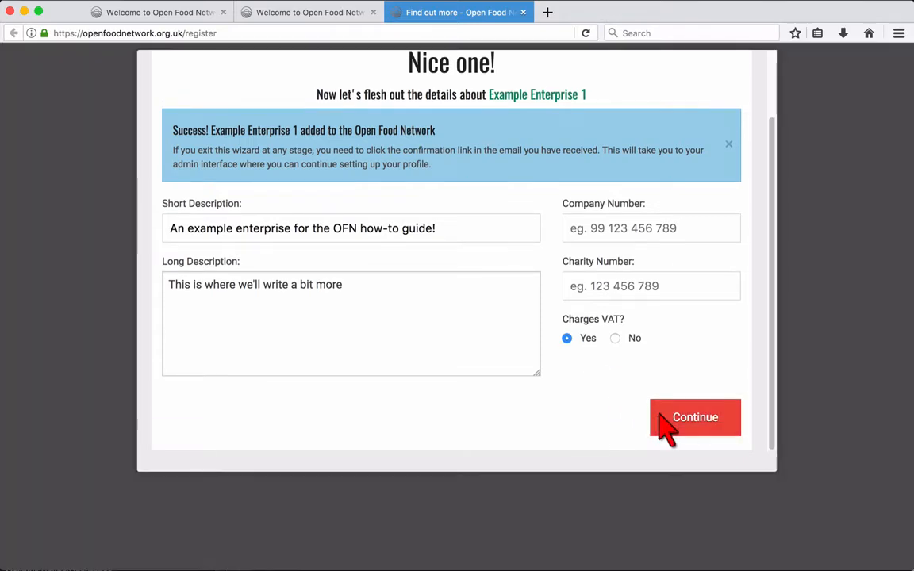
- Upload logo-300.jpg from the OFN Guide folder as the enterprise logo and continue
{"action": "left_click", "coordinate": [695, 416]}
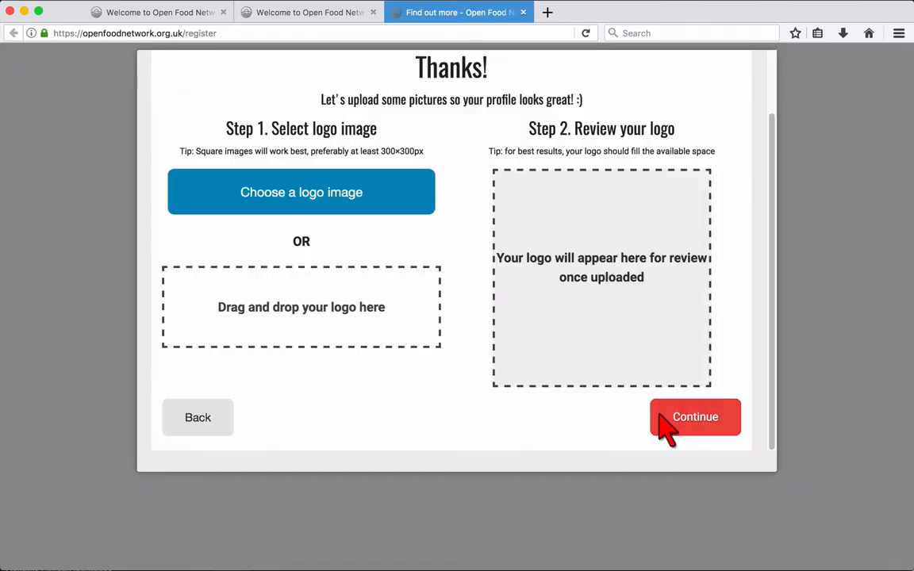
{"action": "mouse_move", "coordinate": [538, 333]}
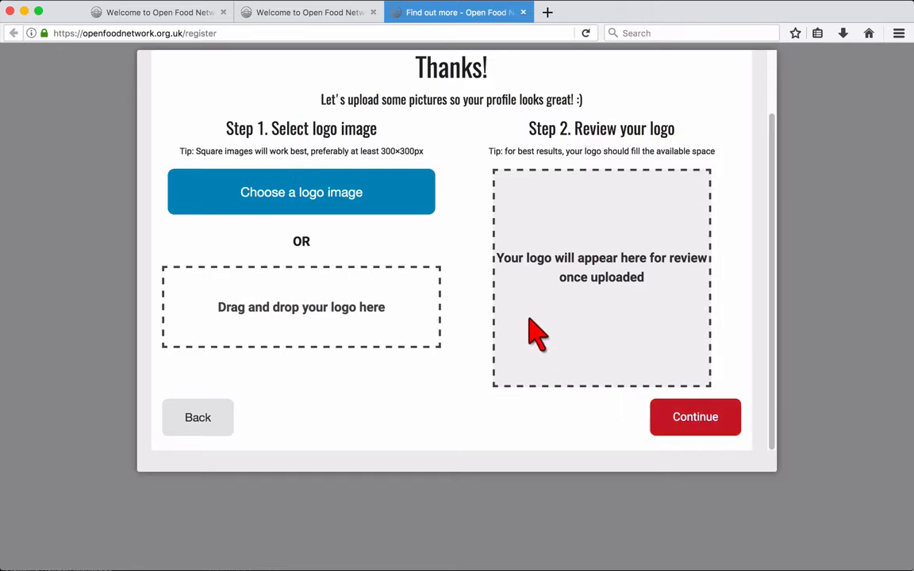
{"action": "left_click", "coordinate": [301, 191]}
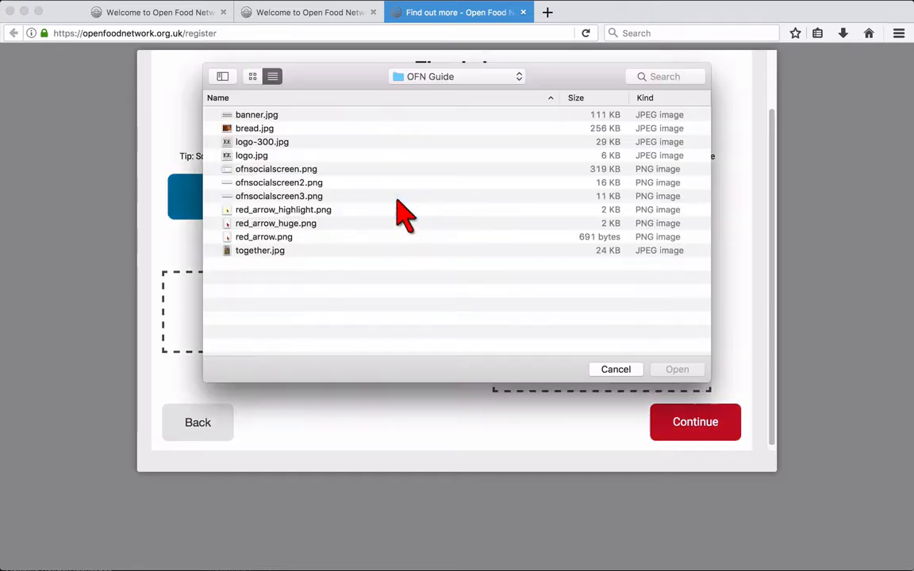
{"action": "left_click", "coordinate": [262, 141]}
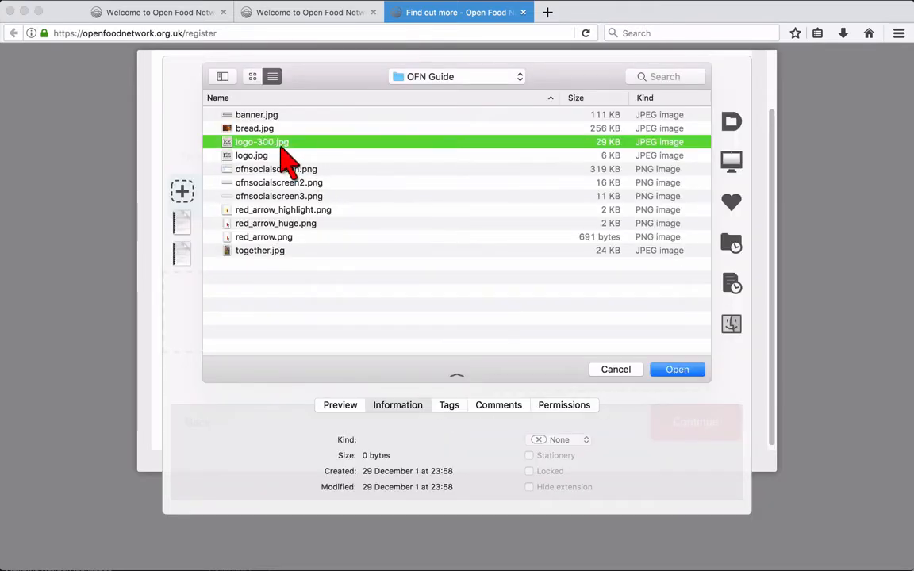
{"action": "mouse_move", "coordinate": [676, 370]}
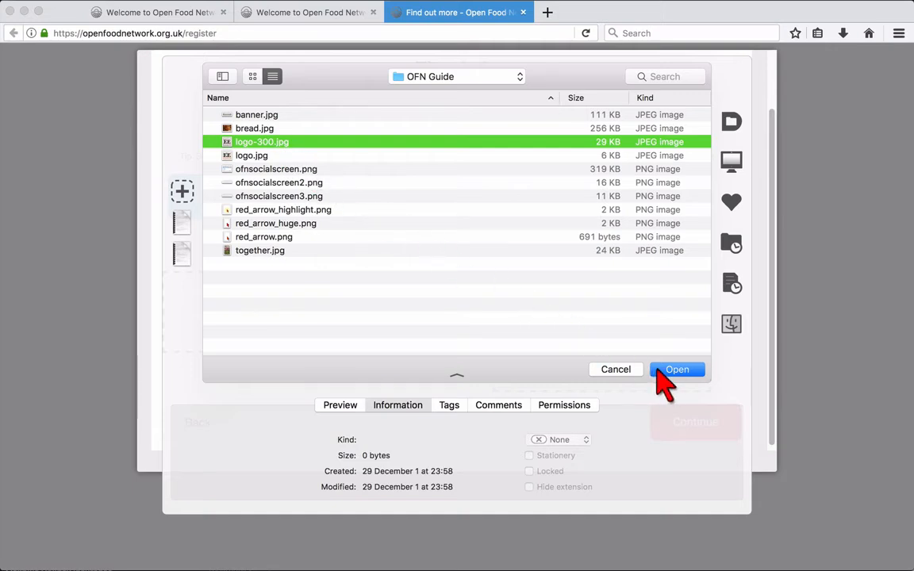
{"action": "left_click", "coordinate": [677, 370]}
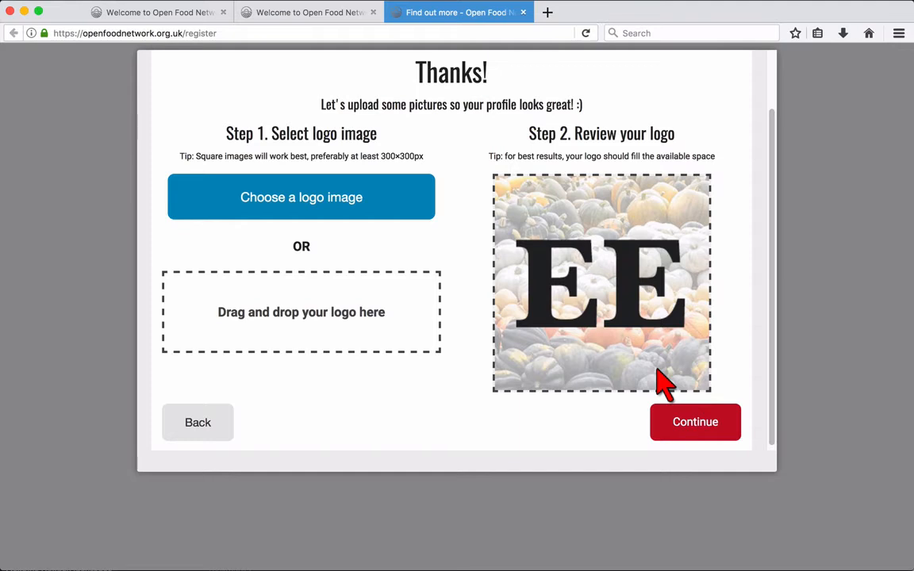
{"action": "left_click", "coordinate": [694, 422]}
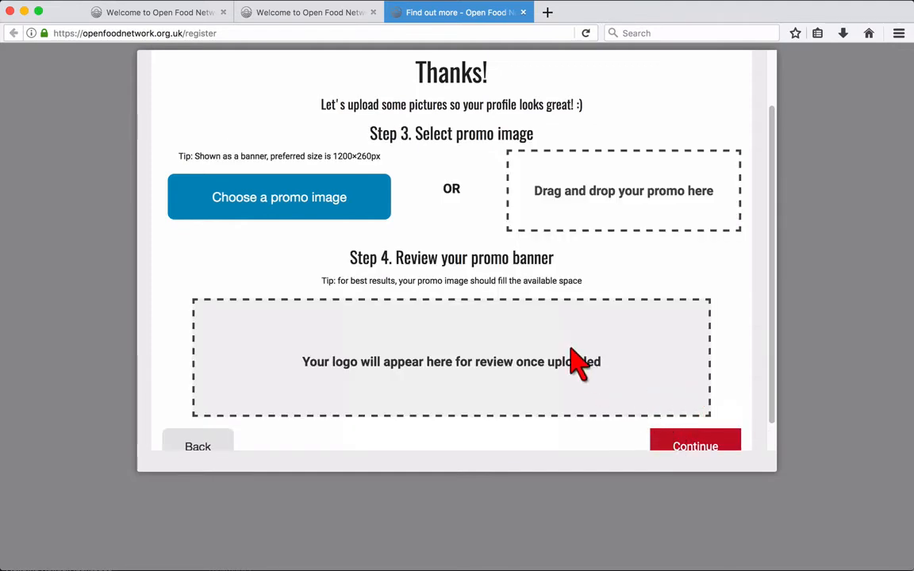
{"action": "mouse_move", "coordinate": [388, 218]}
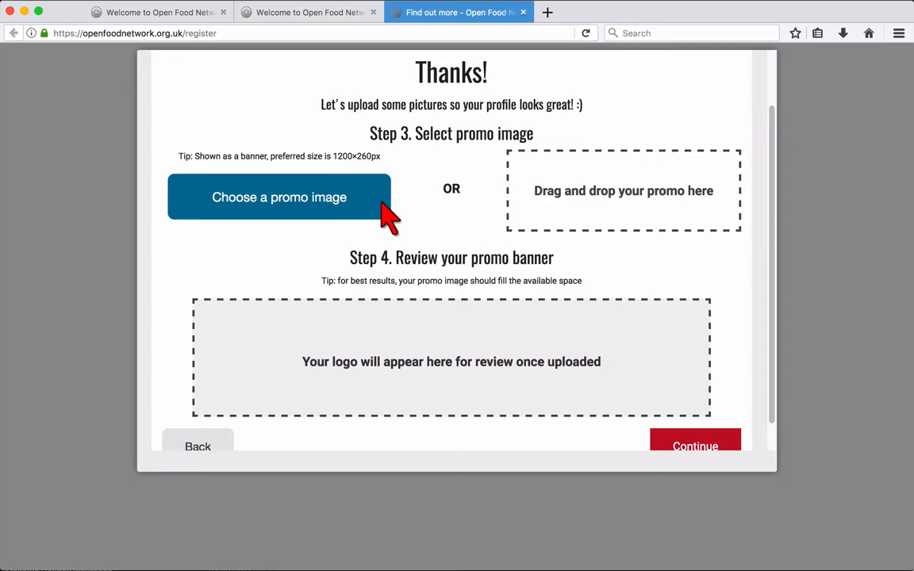
- Upload banner.jpg as Example Enterprise 1's promo image and continue
{"action": "left_click", "coordinate": [278, 197]}
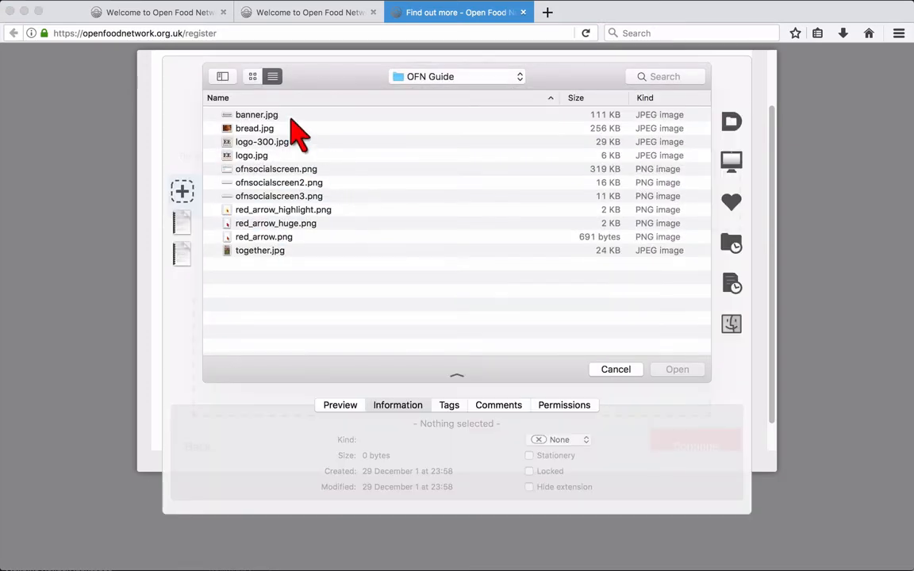
{"action": "left_click", "coordinate": [257, 114]}
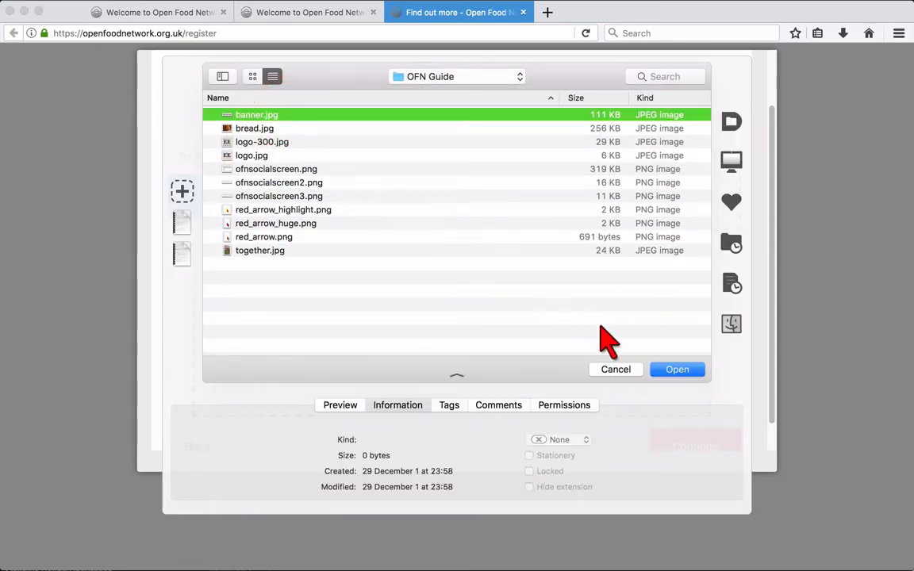
{"action": "left_click", "coordinate": [677, 369]}
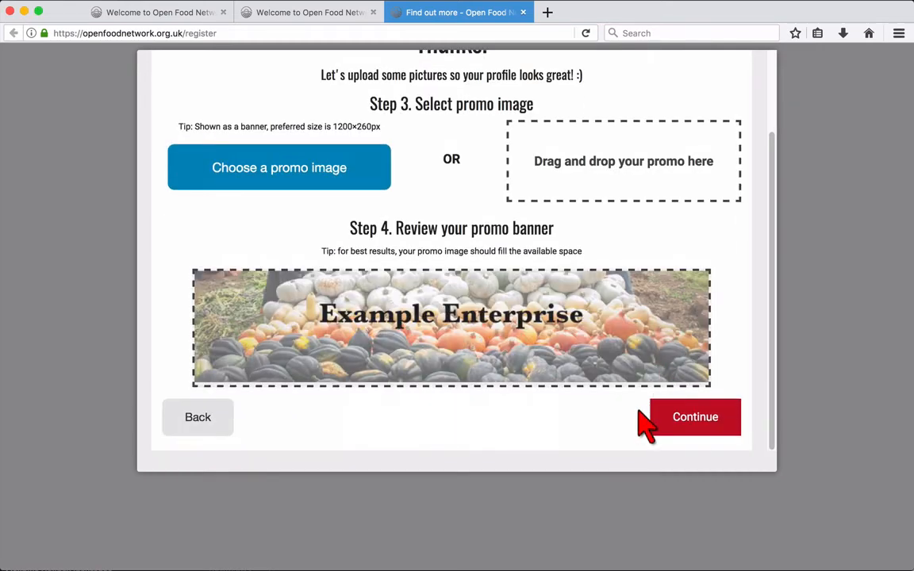
{"action": "mouse_move", "coordinate": [674, 428]}
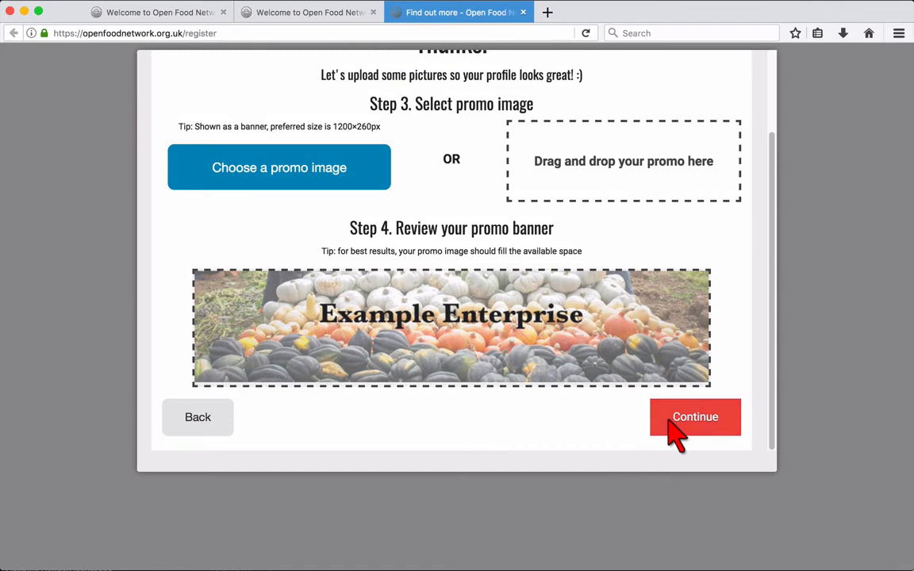
{"action": "left_click", "coordinate": [694, 416]}
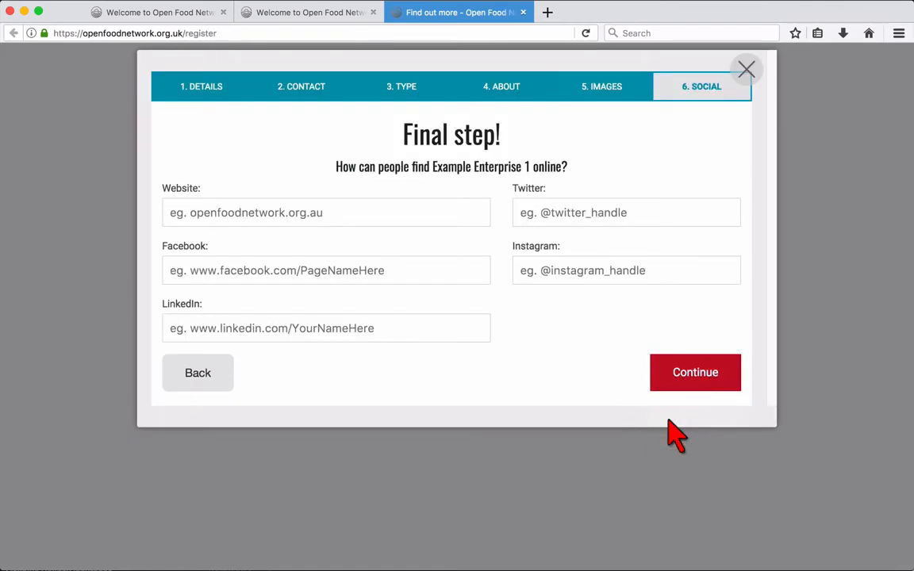
{"action": "mouse_move", "coordinate": [506, 276]}
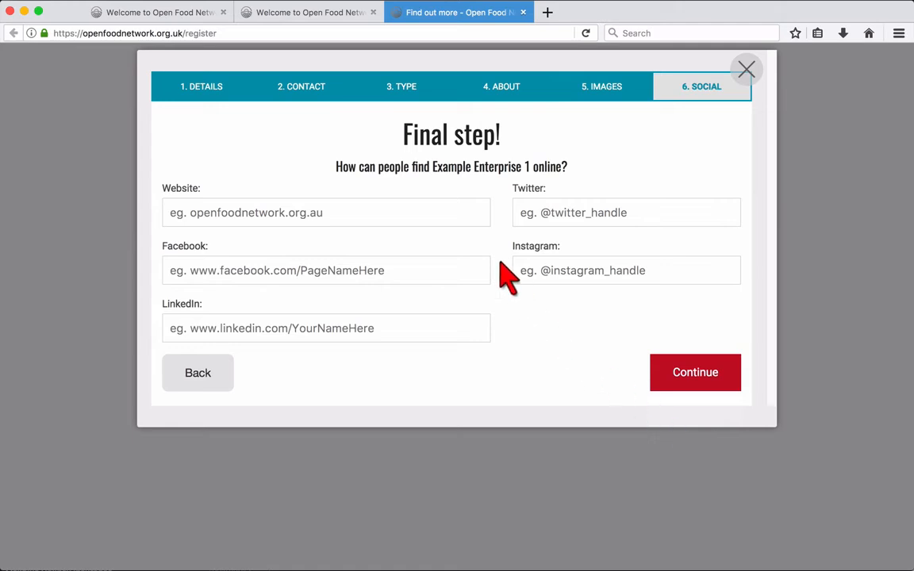
{"action": "mouse_move", "coordinate": [472, 230]}
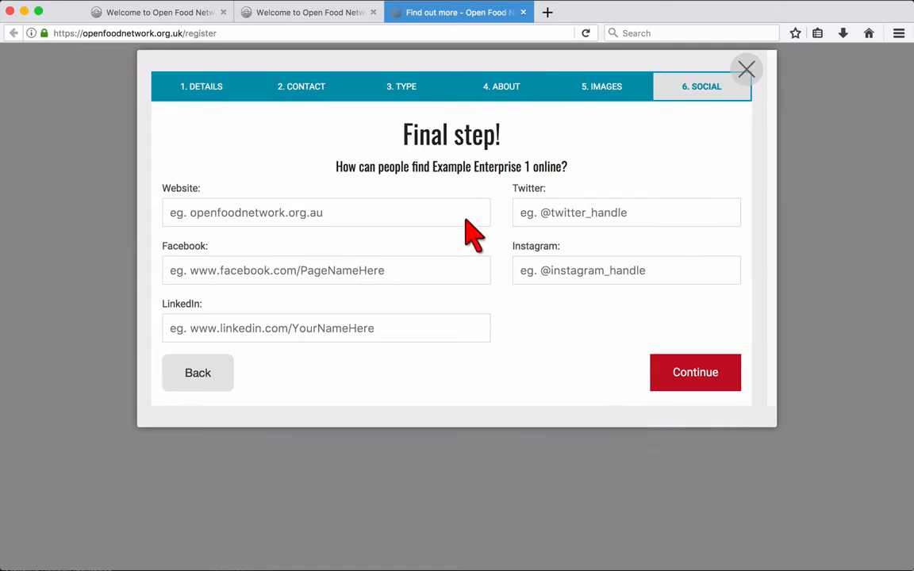
{"action": "mouse_move", "coordinate": [471, 281]}
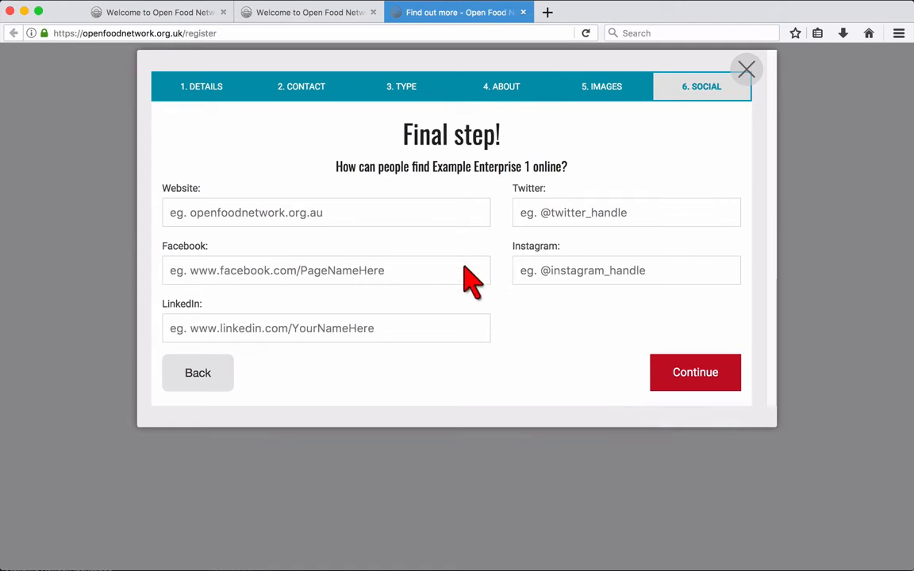
{"action": "mouse_move", "coordinate": [529, 288]}
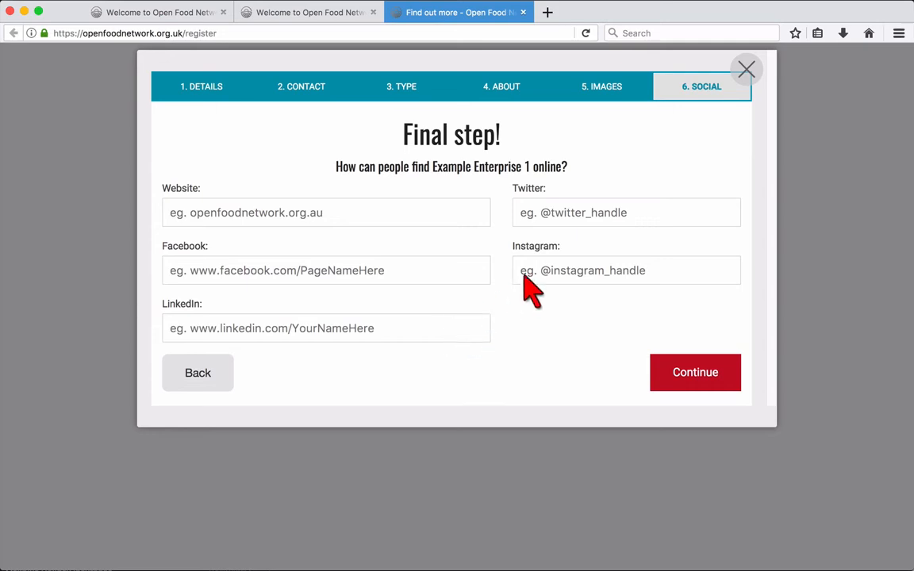
{"action": "mouse_move", "coordinate": [660, 258]}
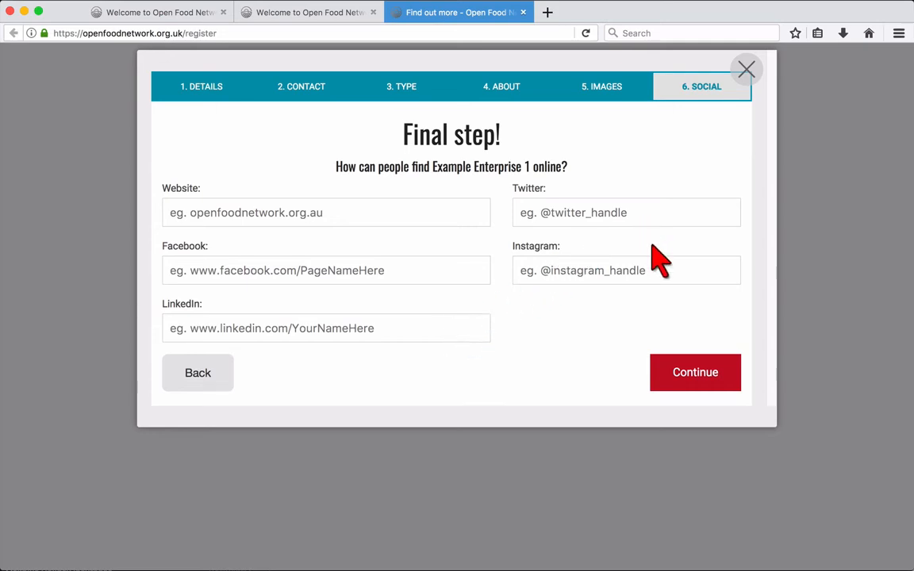
{"action": "mouse_move", "coordinate": [704, 329]}
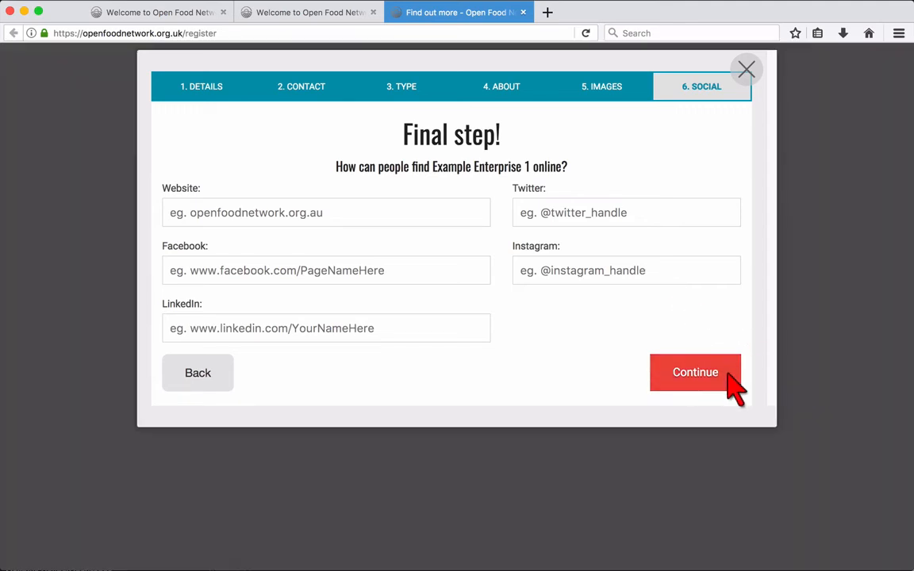
- Leave Website, Facebook, LinkedIn, Twitter and Instagram blank and finish registration
{"action": "left_click", "coordinate": [695, 372]}
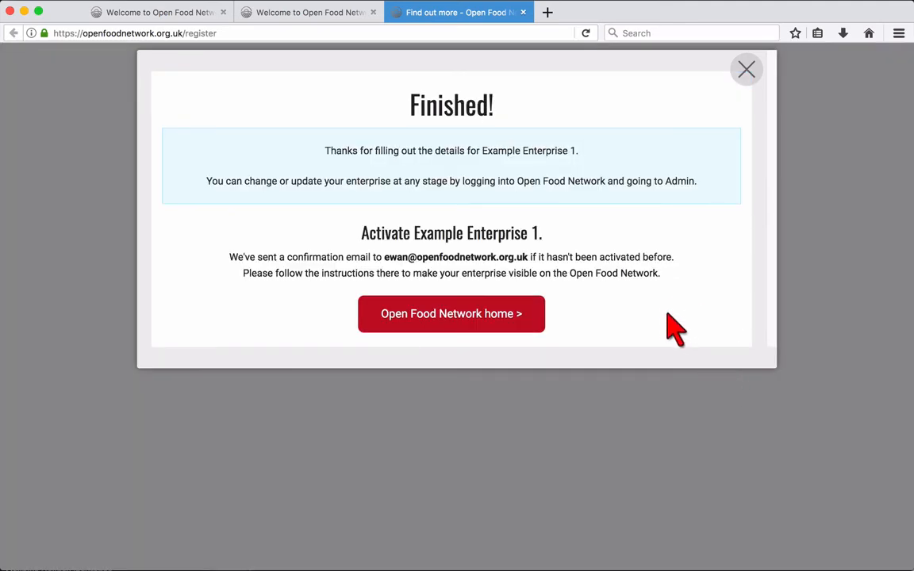
{"action": "mouse_move", "coordinate": [670, 325]}
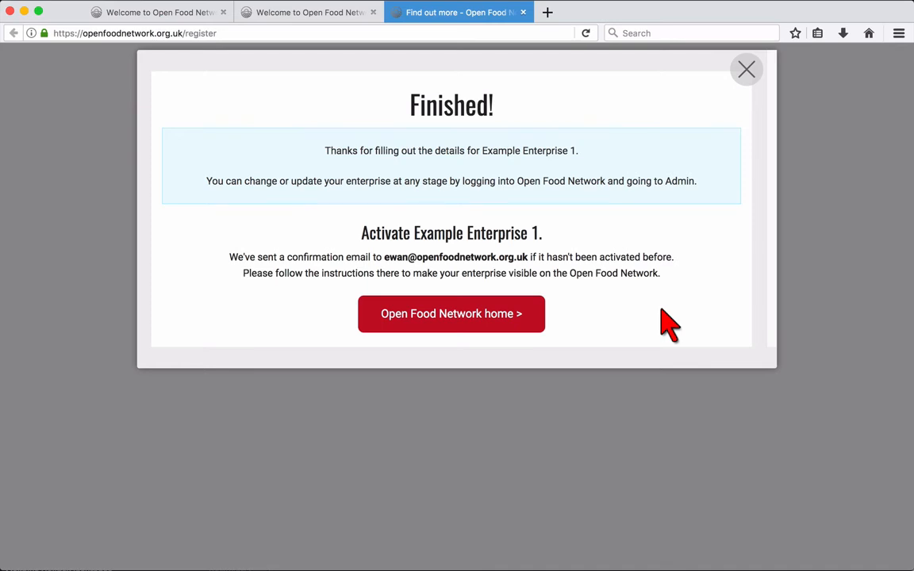
{"action": "mouse_move", "coordinate": [615, 325]}
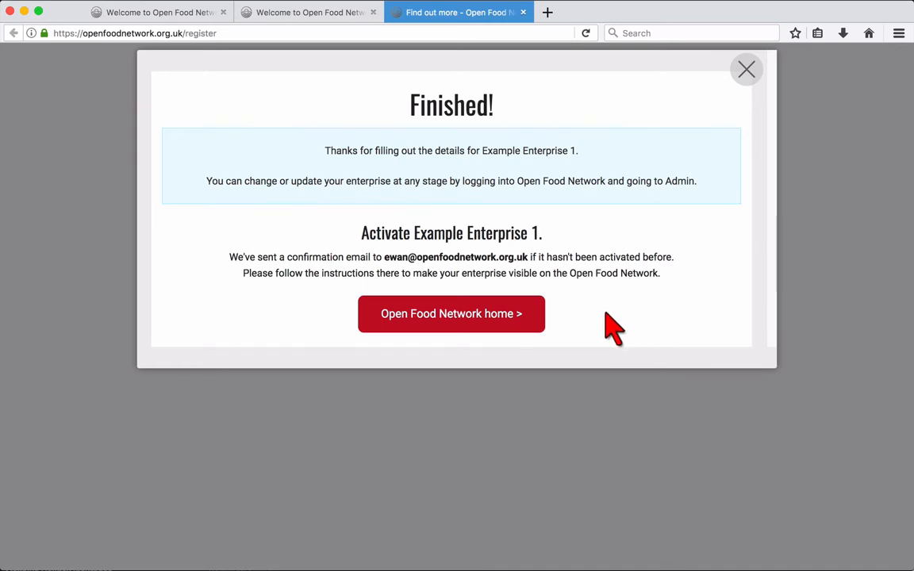
{"action": "mouse_move", "coordinate": [575, 338]}
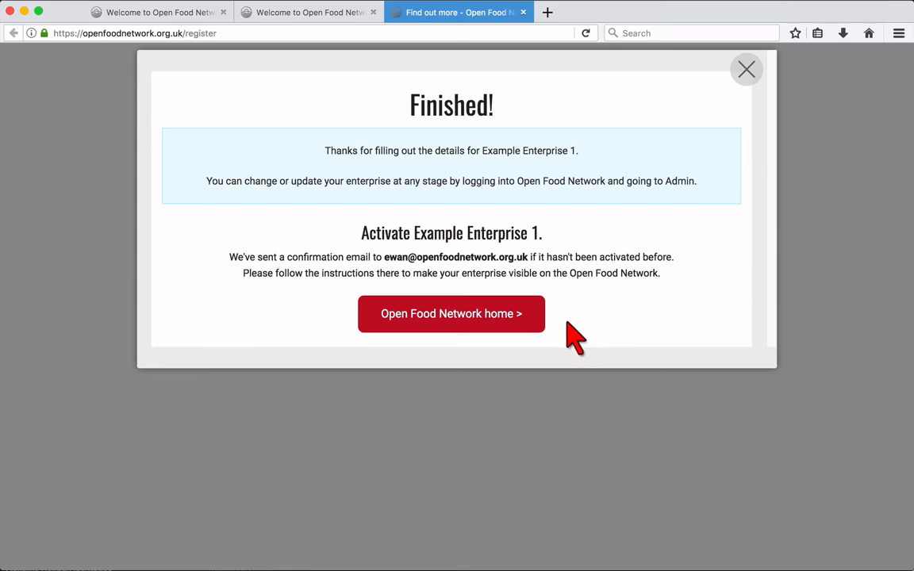
{"action": "mouse_move", "coordinate": [540, 329]}
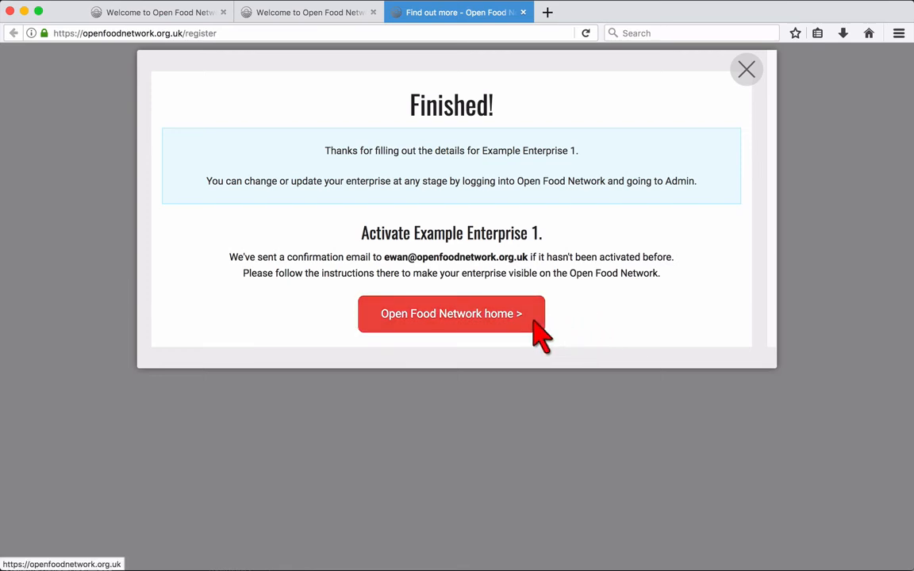
- Leave the Finished confirmation via 'Open Food Network home' to load the UK home page
{"action": "left_click", "coordinate": [450, 314]}
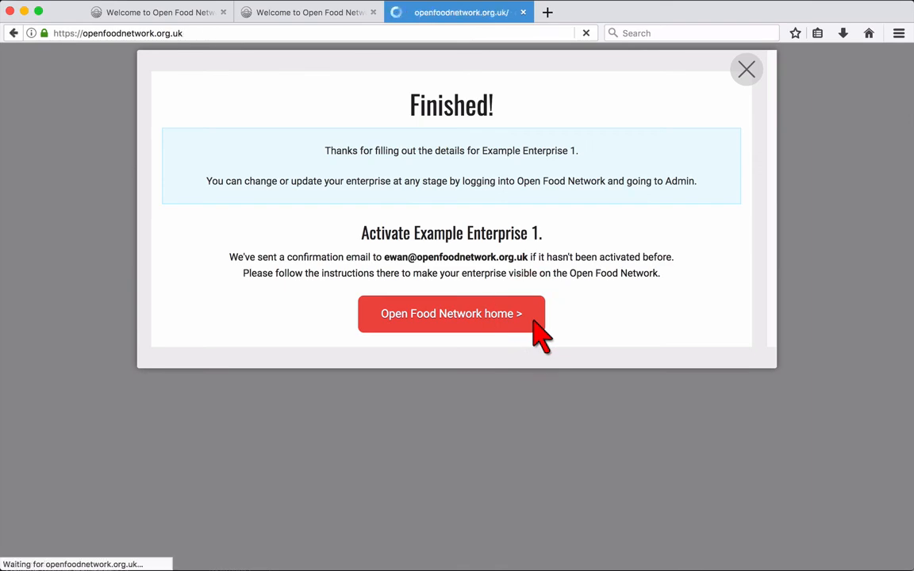
{"action": "left_click", "coordinate": [451, 313]}
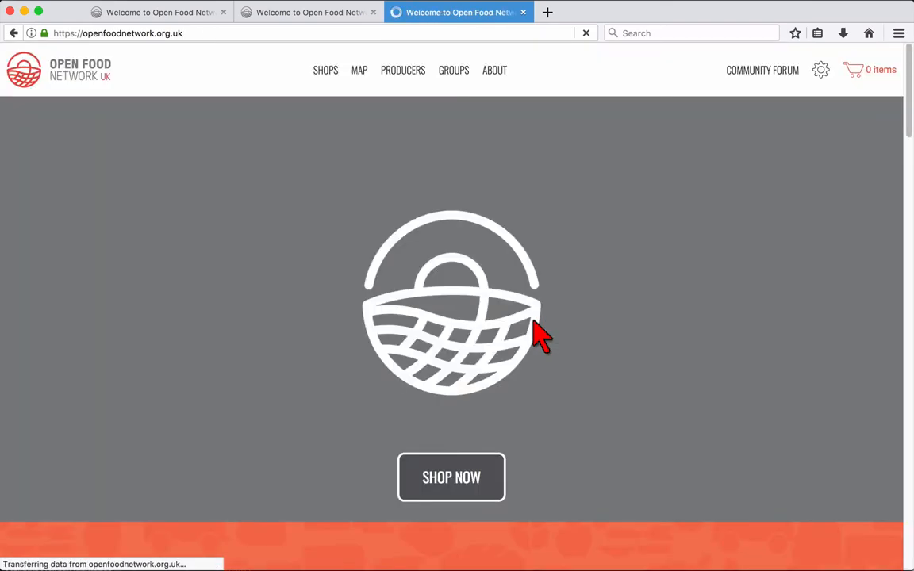